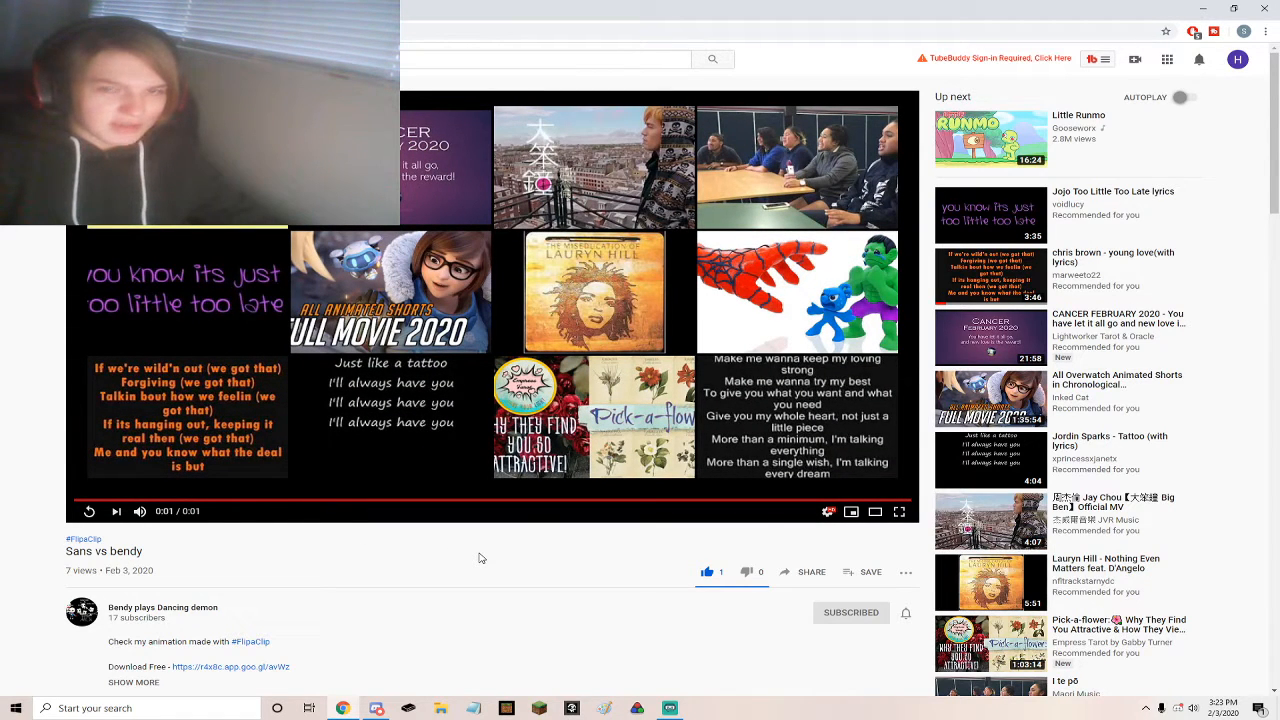
Seek the Sans vs bendy video back to its opening skull frame
double_click(72, 550)
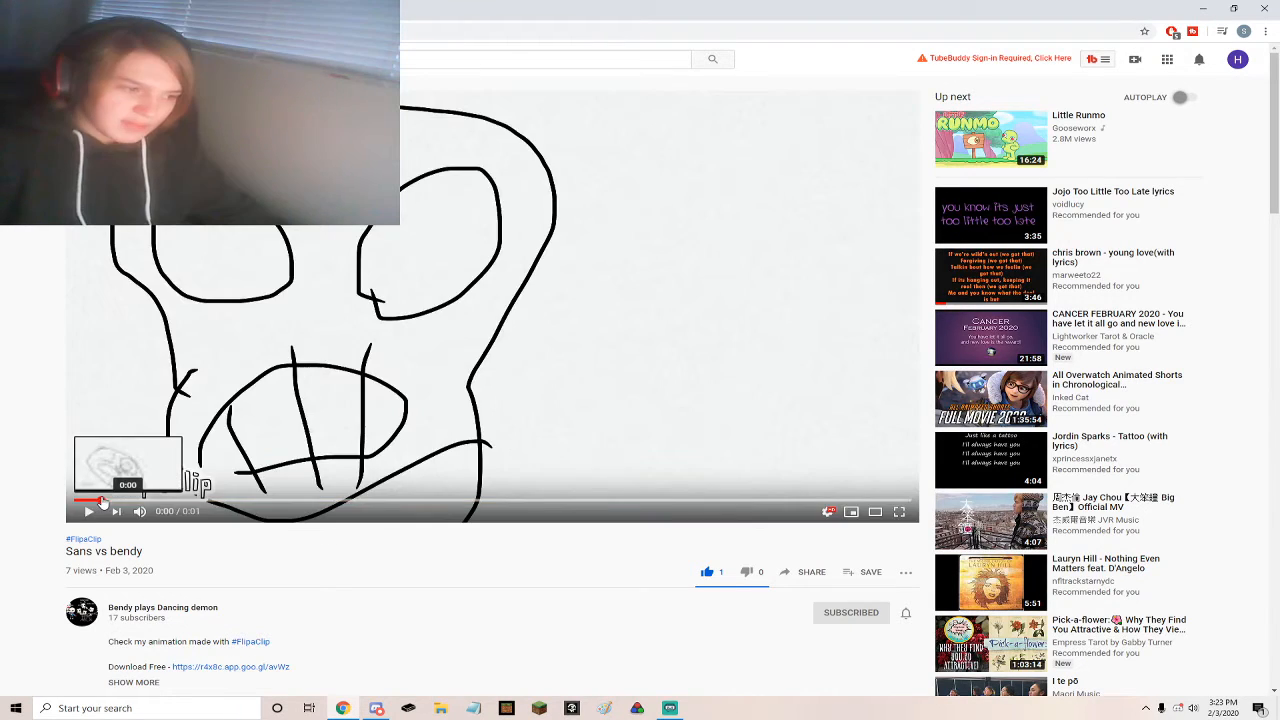
left_click(92, 512)
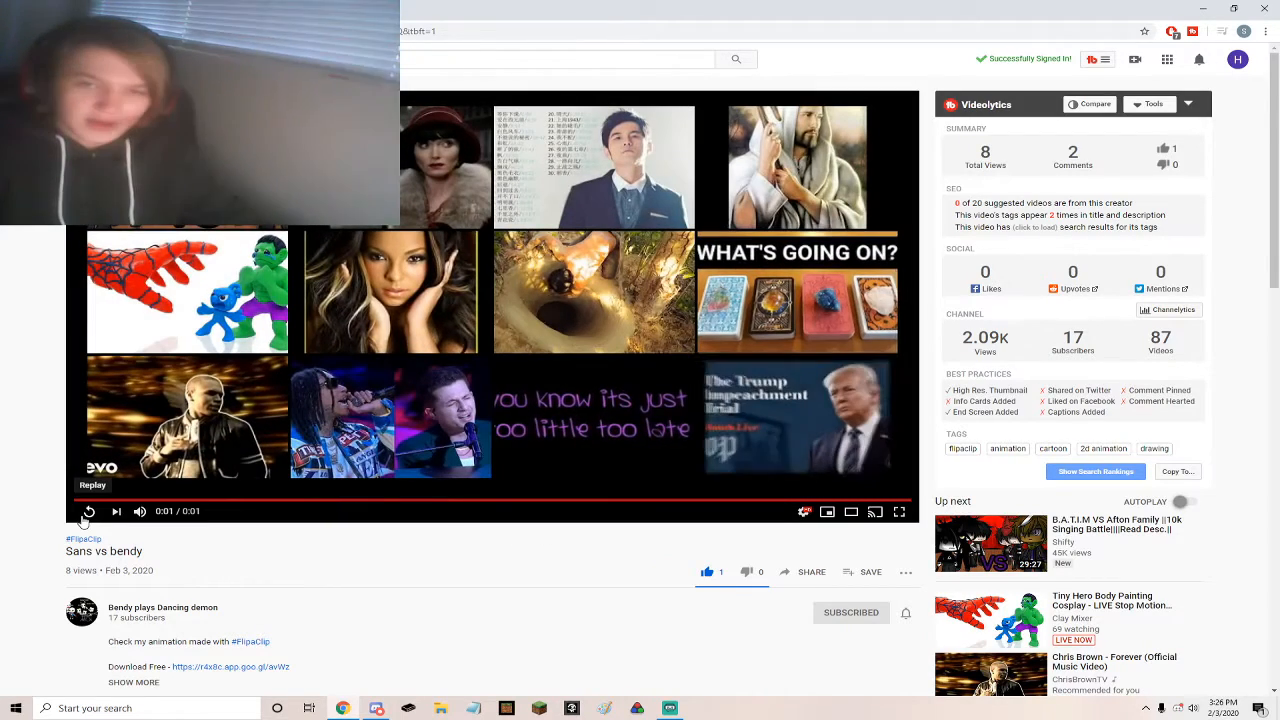
Replay the animation, pausing and resuming it to stop on a later frame
left_click(88, 511)
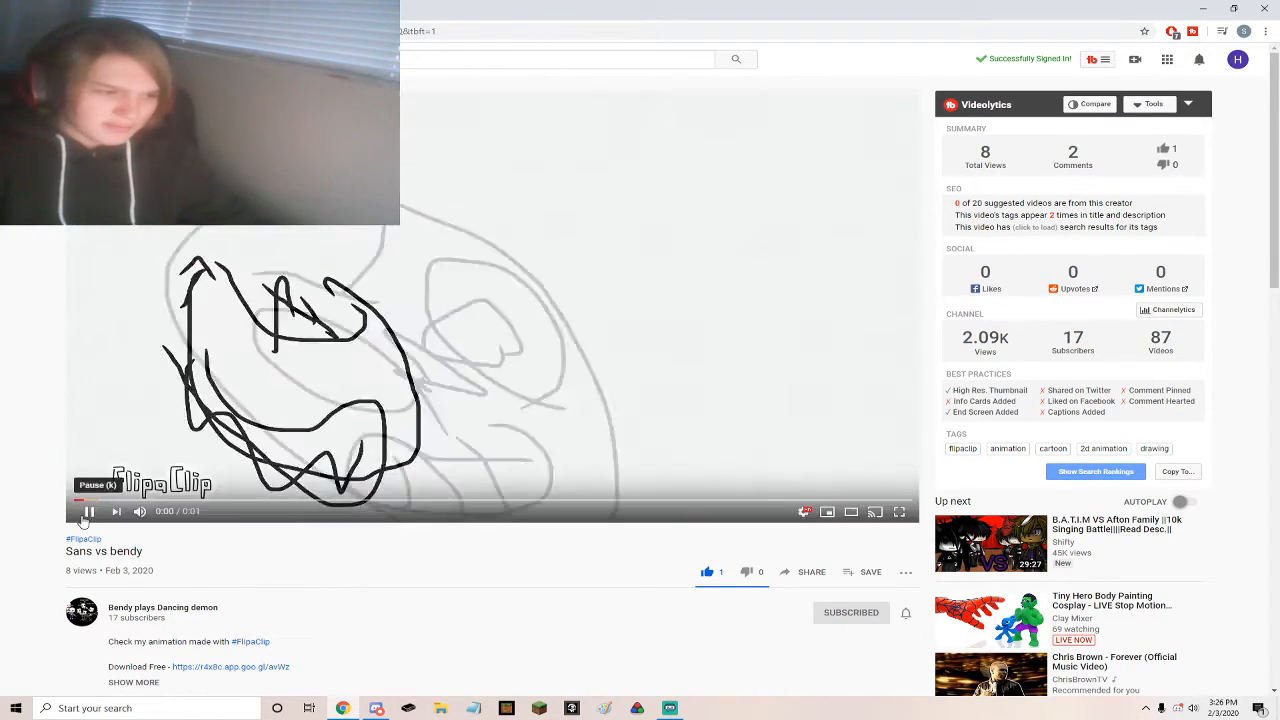
left_click(89, 512)
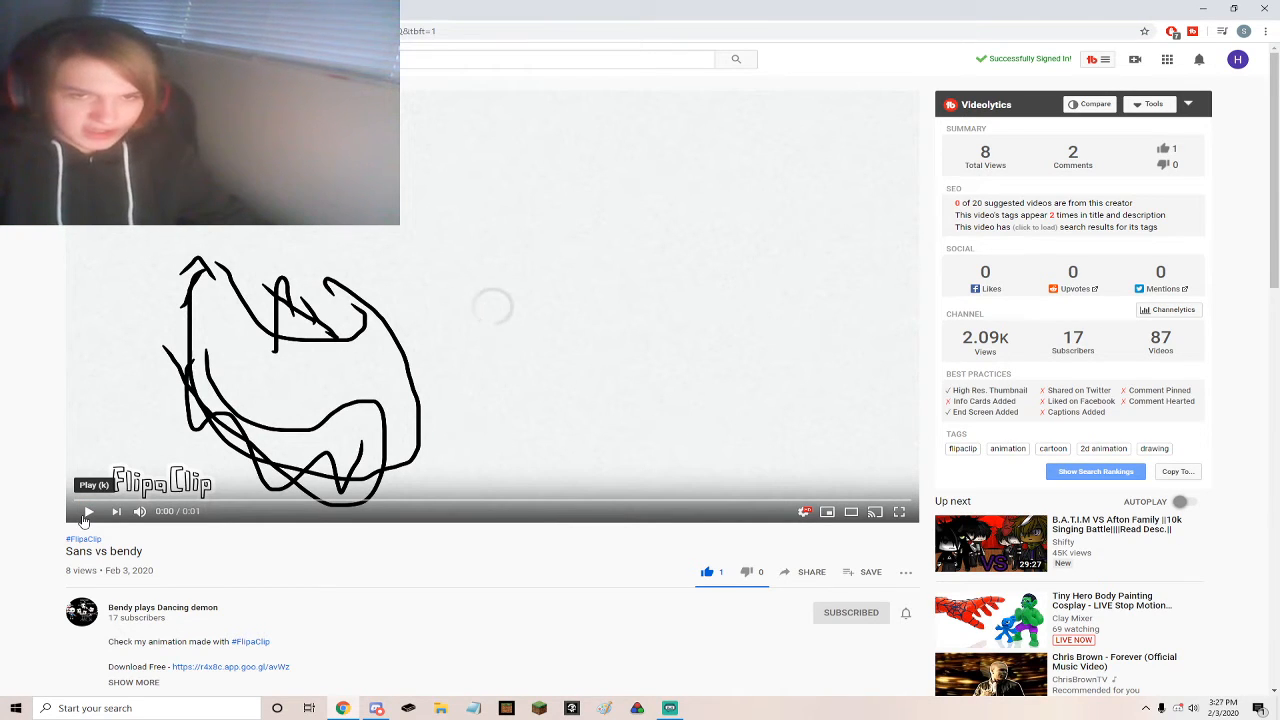
left_click(88, 512)
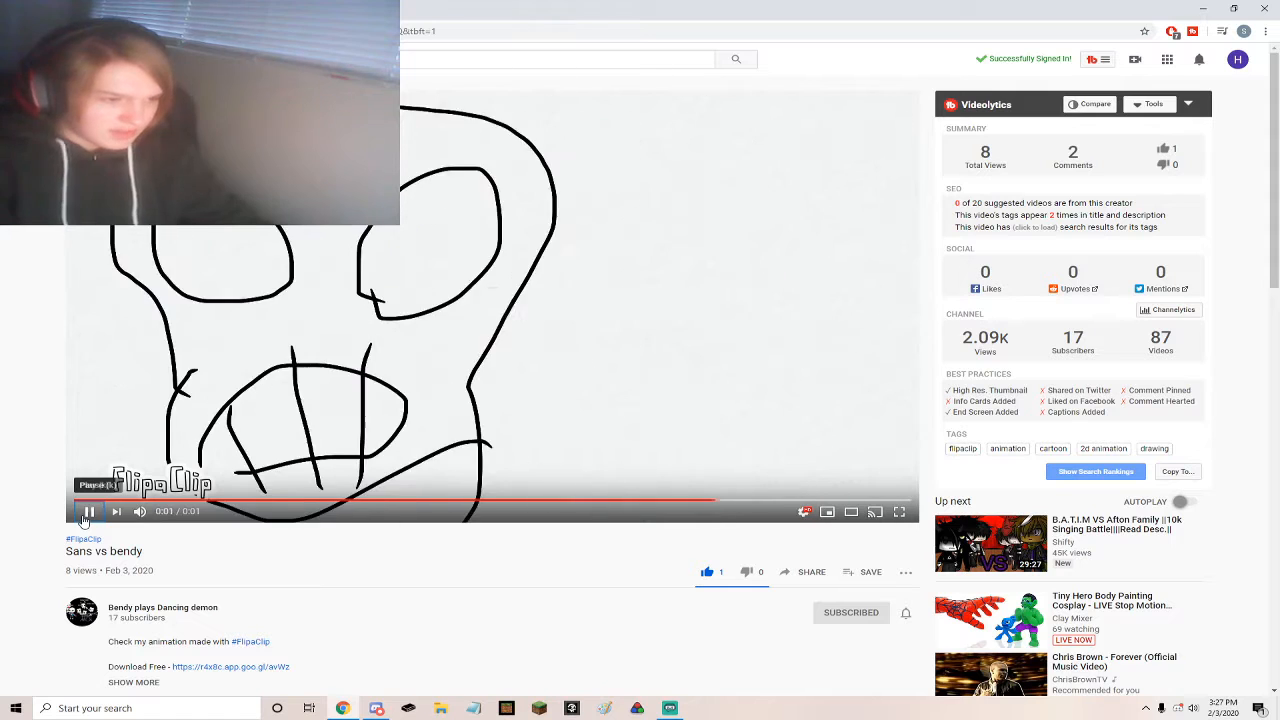
left_click(90, 513)
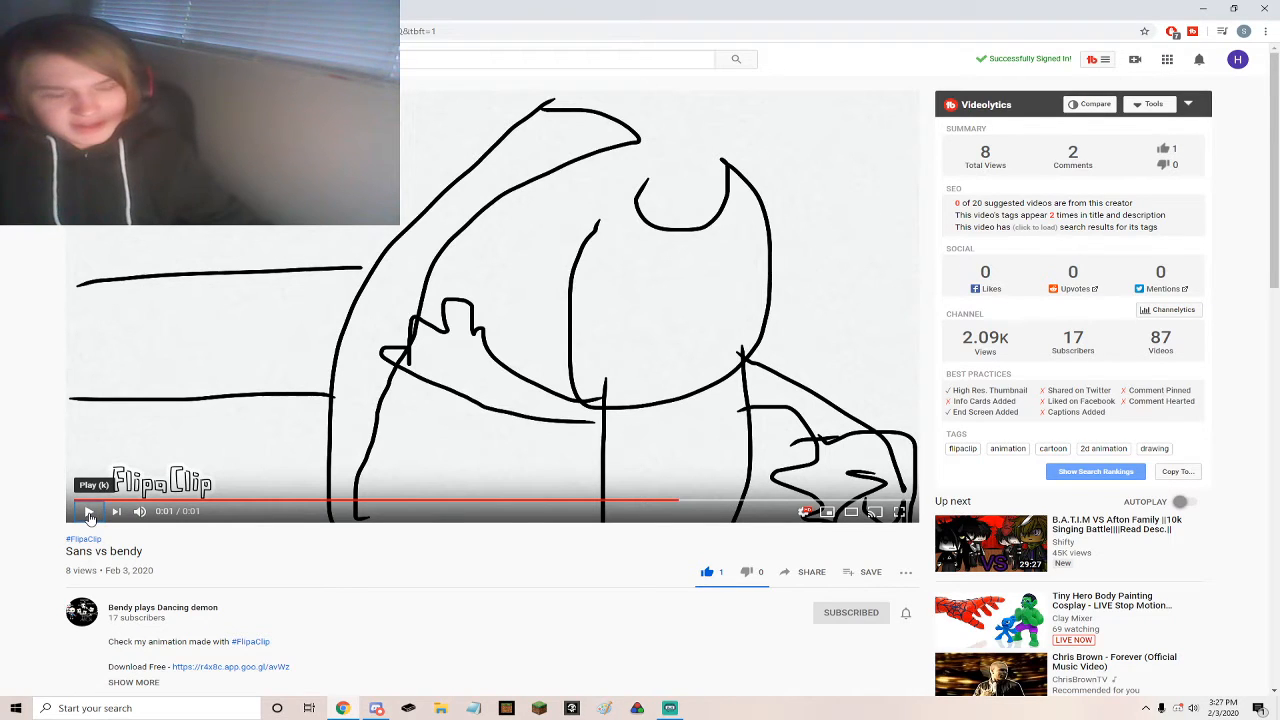
left_click(88, 513)
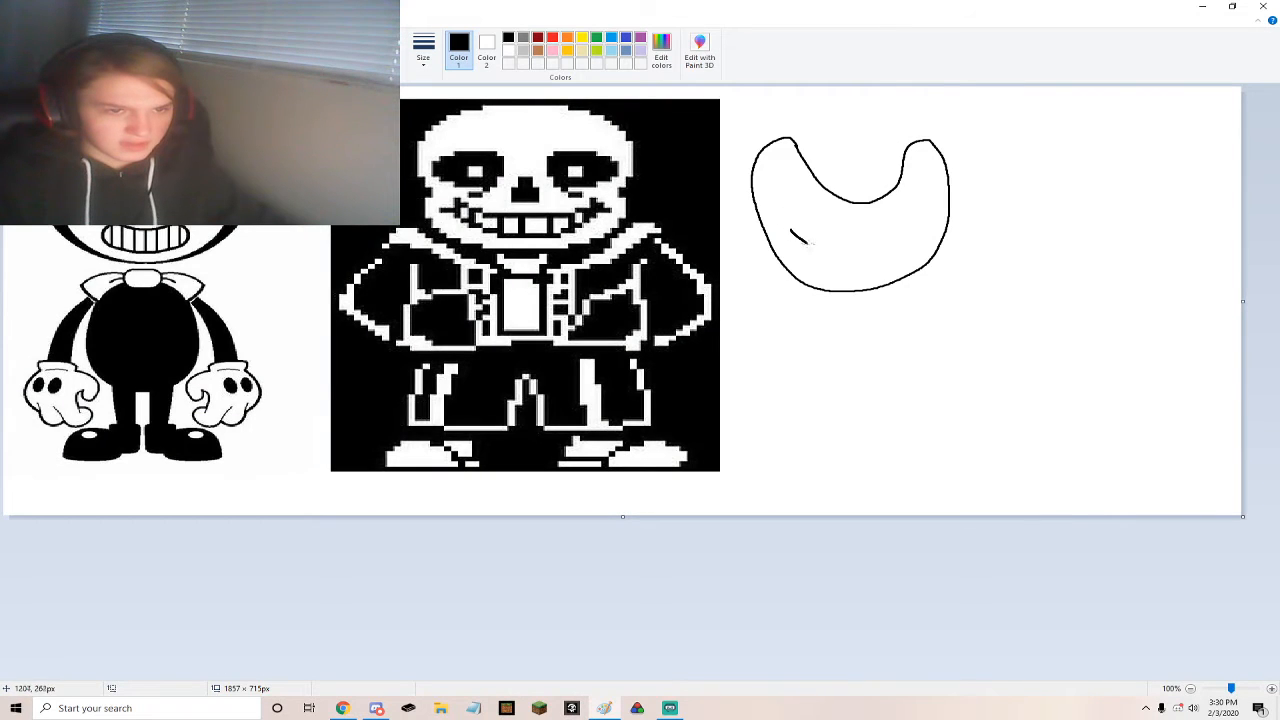
Draw Bendy's grin outline, then add teeth and head detail in black pencil
left_click_drag(790, 240, 910, 250)
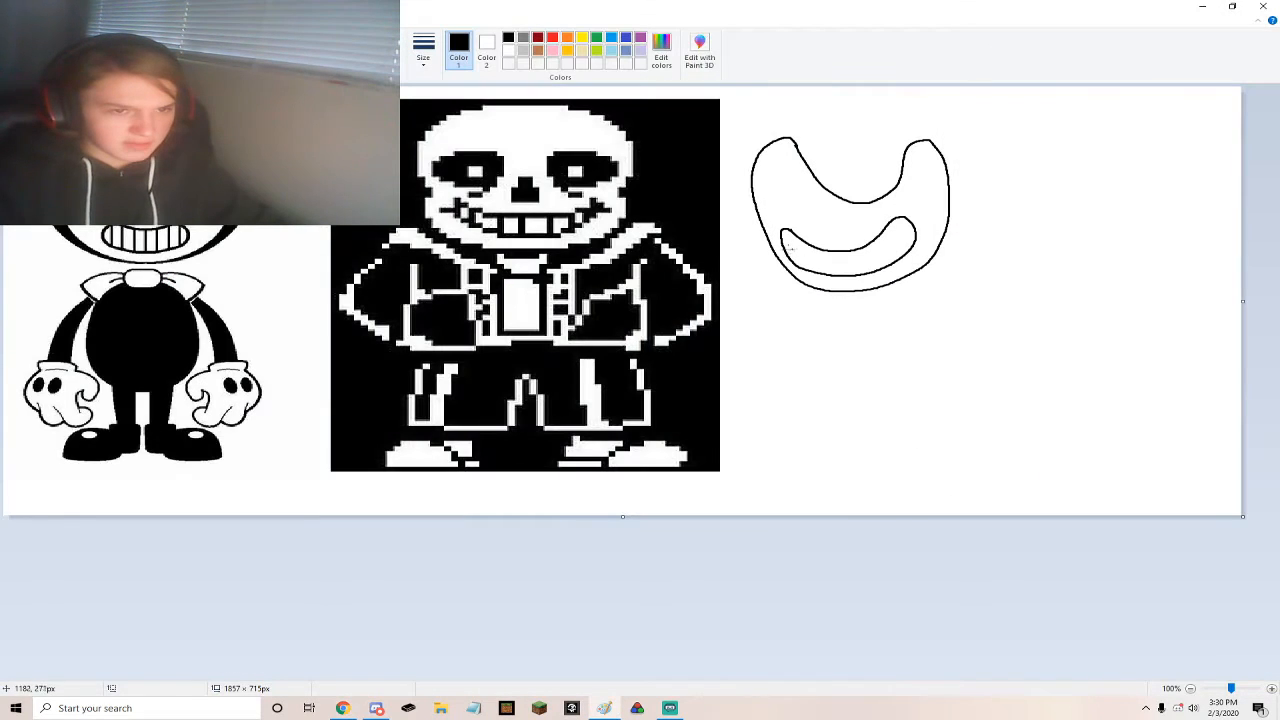
left_click_drag(800, 255, 870, 260)
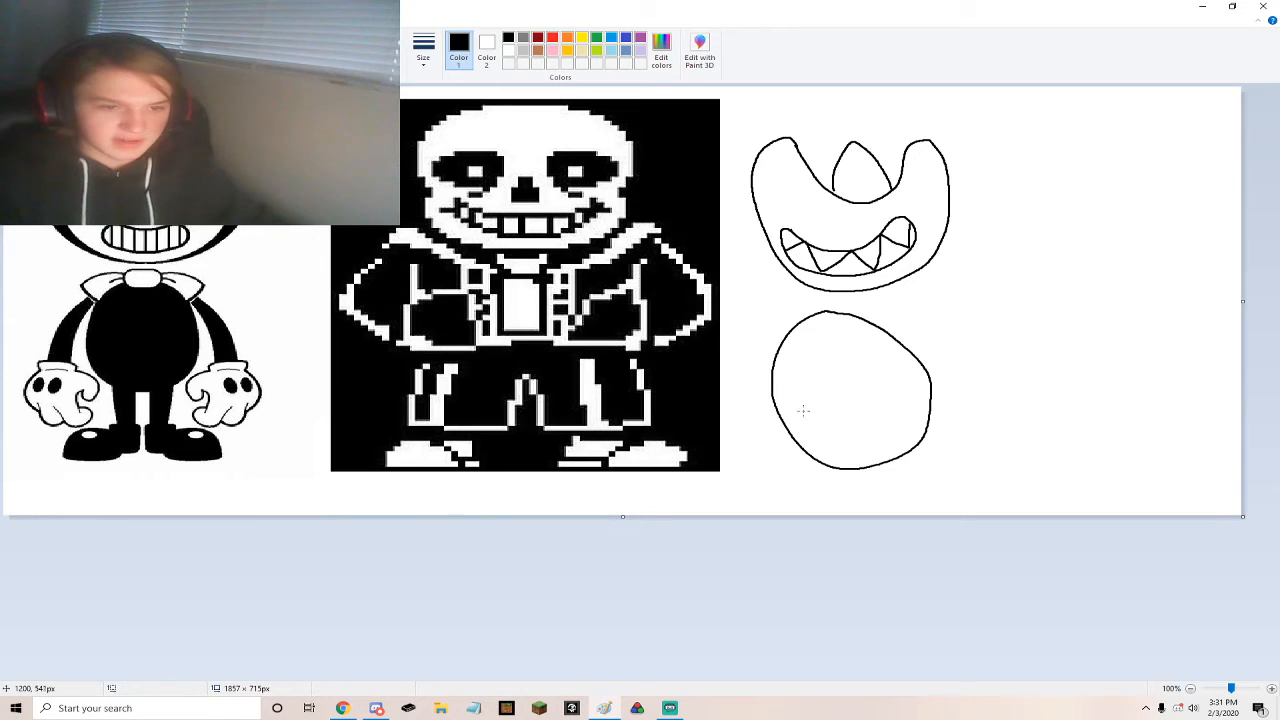
Draw the grin, eye sockets, nose and right-eye pupil inside the lower oval
left_click_drag(810, 410, 890, 420)
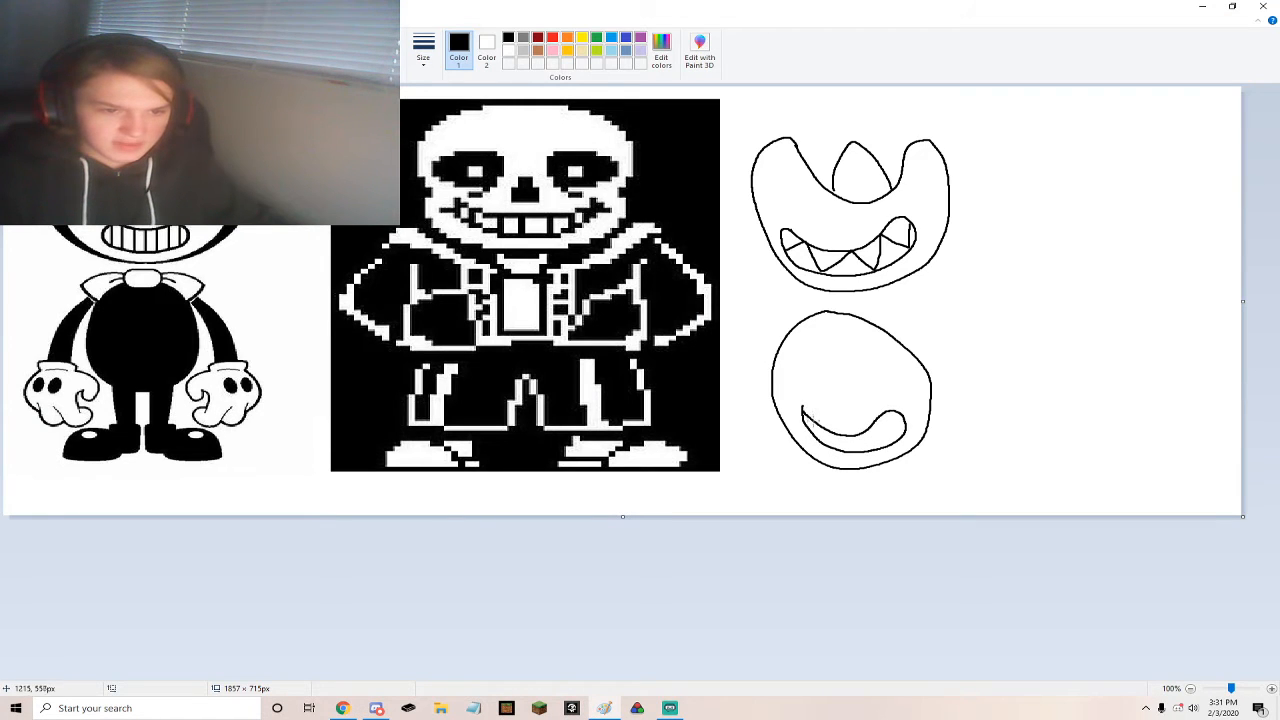
left_click_drag(810, 430, 895, 425)
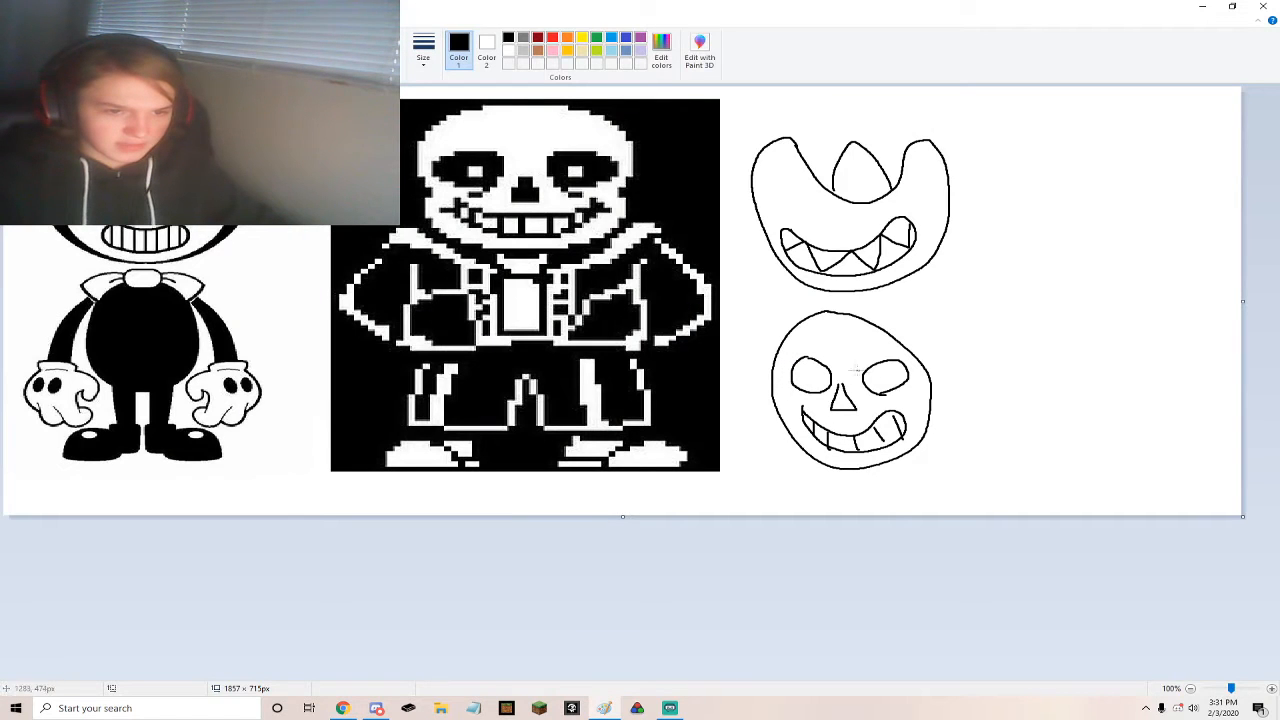
left_click(881, 380)
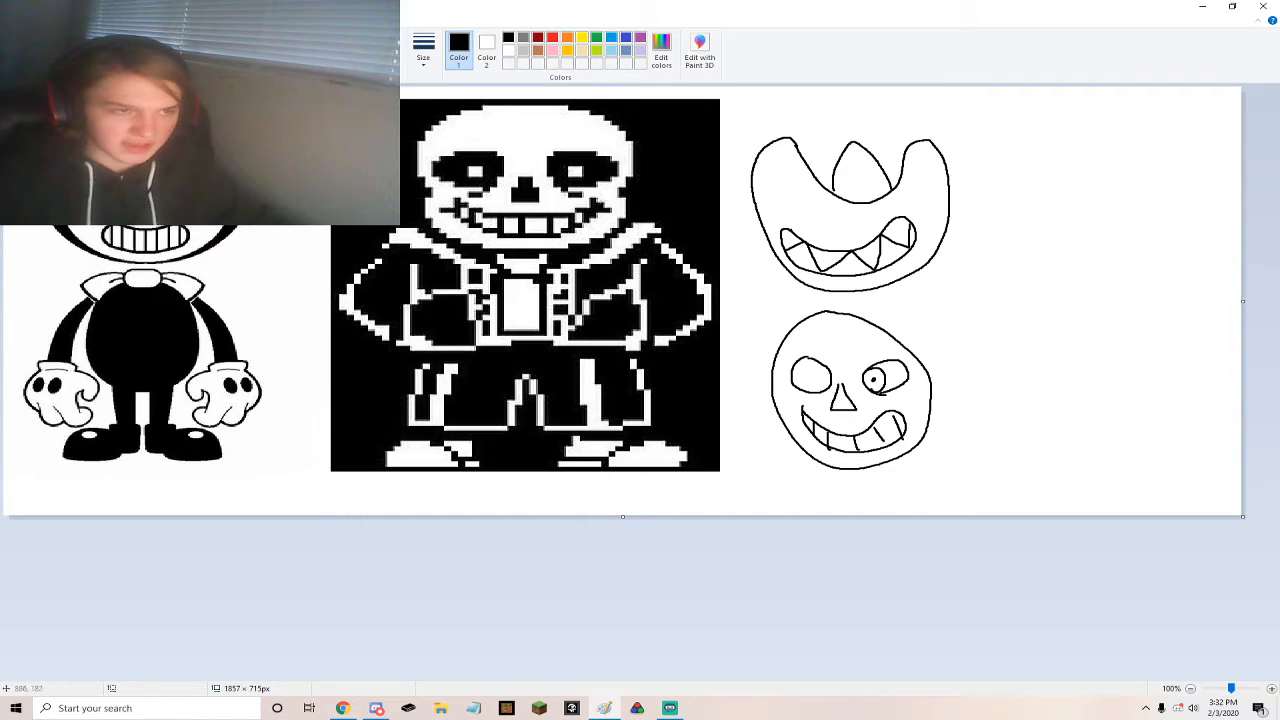
left_click_drag(960, 310, 1140, 488)
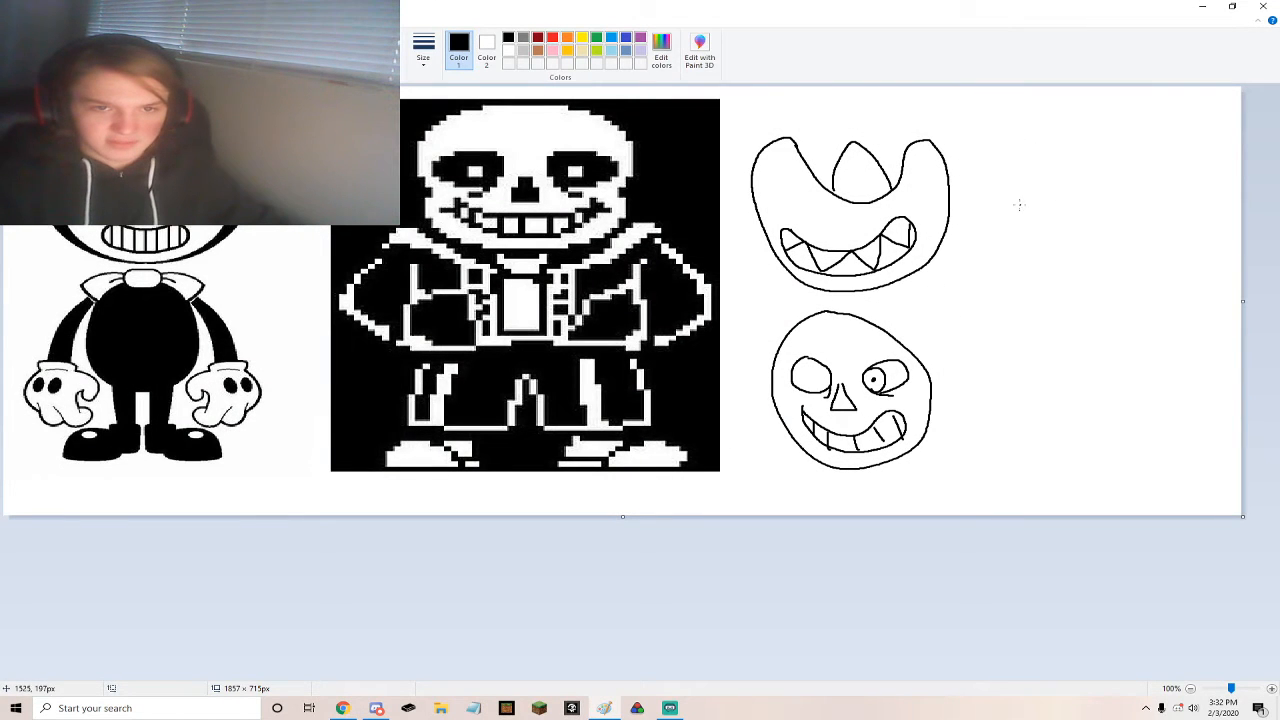
Draw a small bone outline to the right of Bendy's head
left_click_drag(1035, 165, 1120, 230)
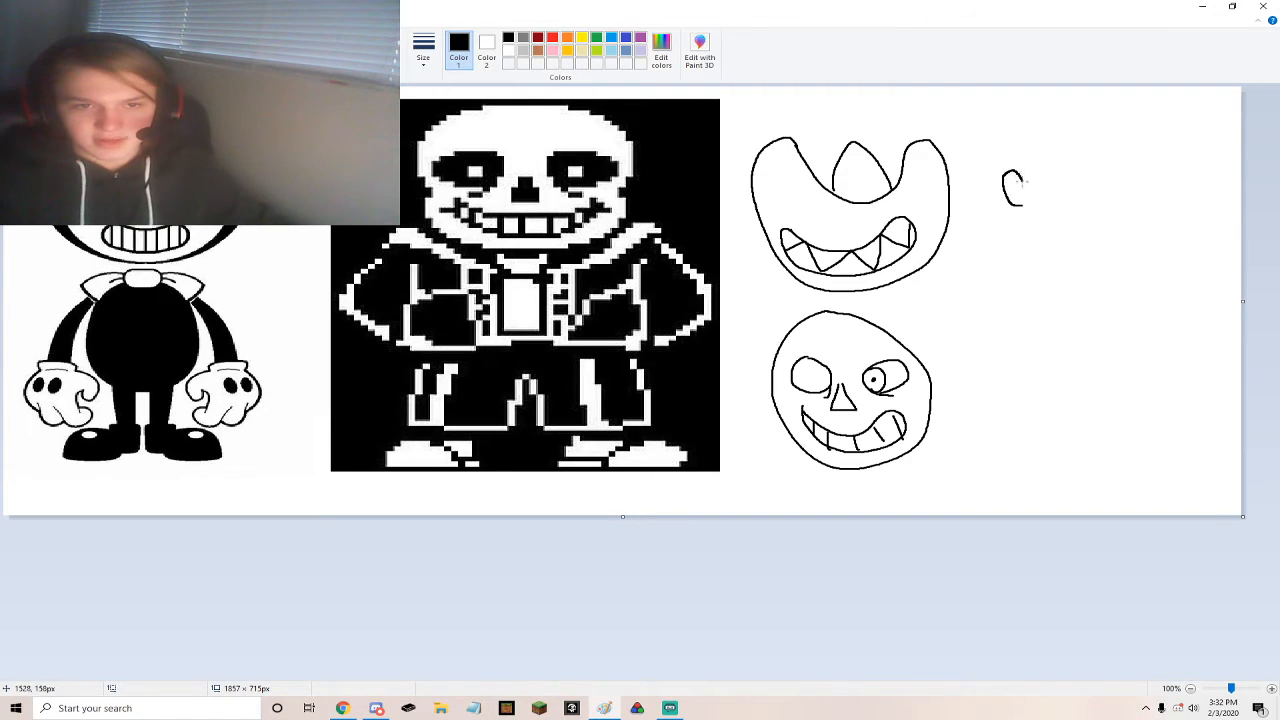
left_click_drag(1020, 190, 1105, 178)
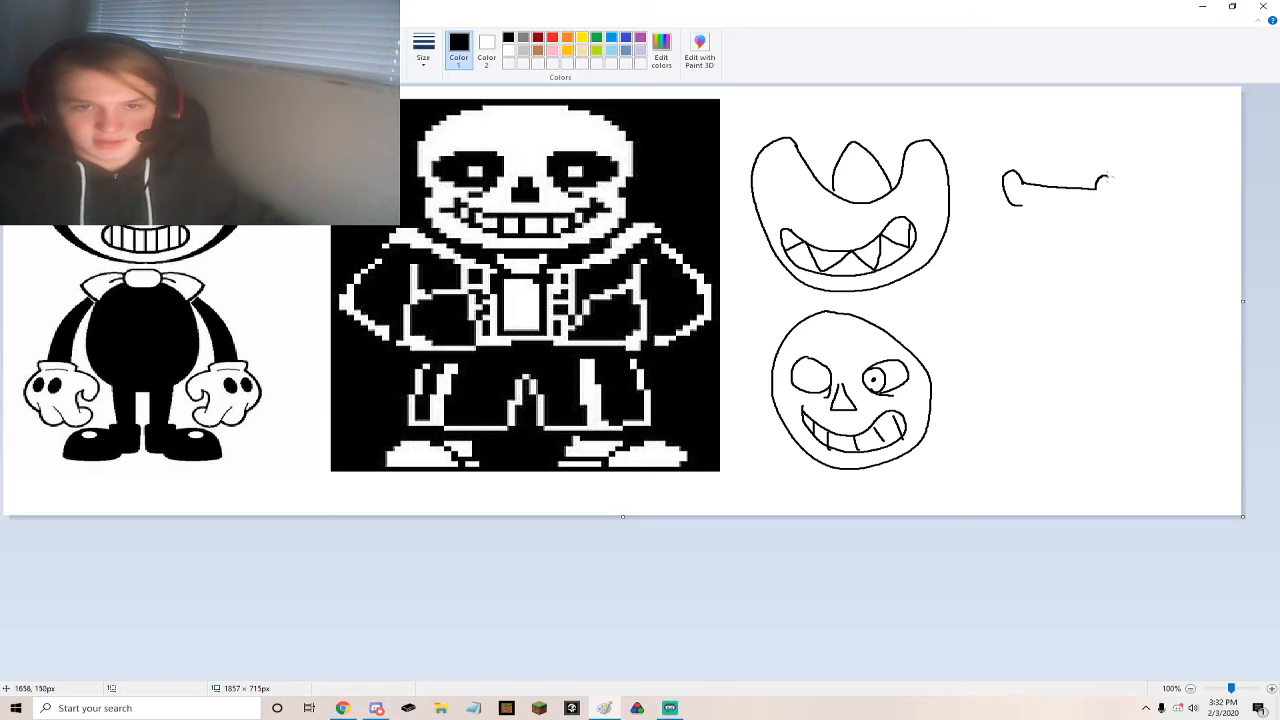
left_click_drag(1100, 185, 1095, 225)
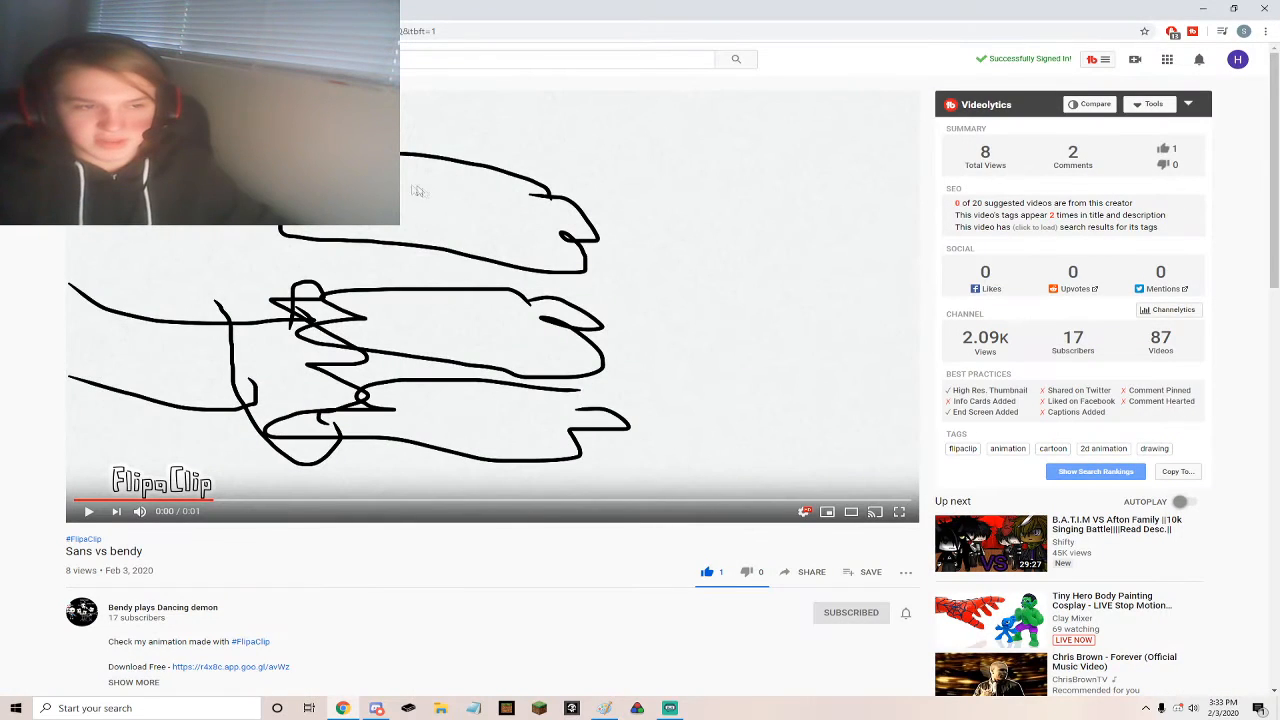
mouse_move(73, 303)
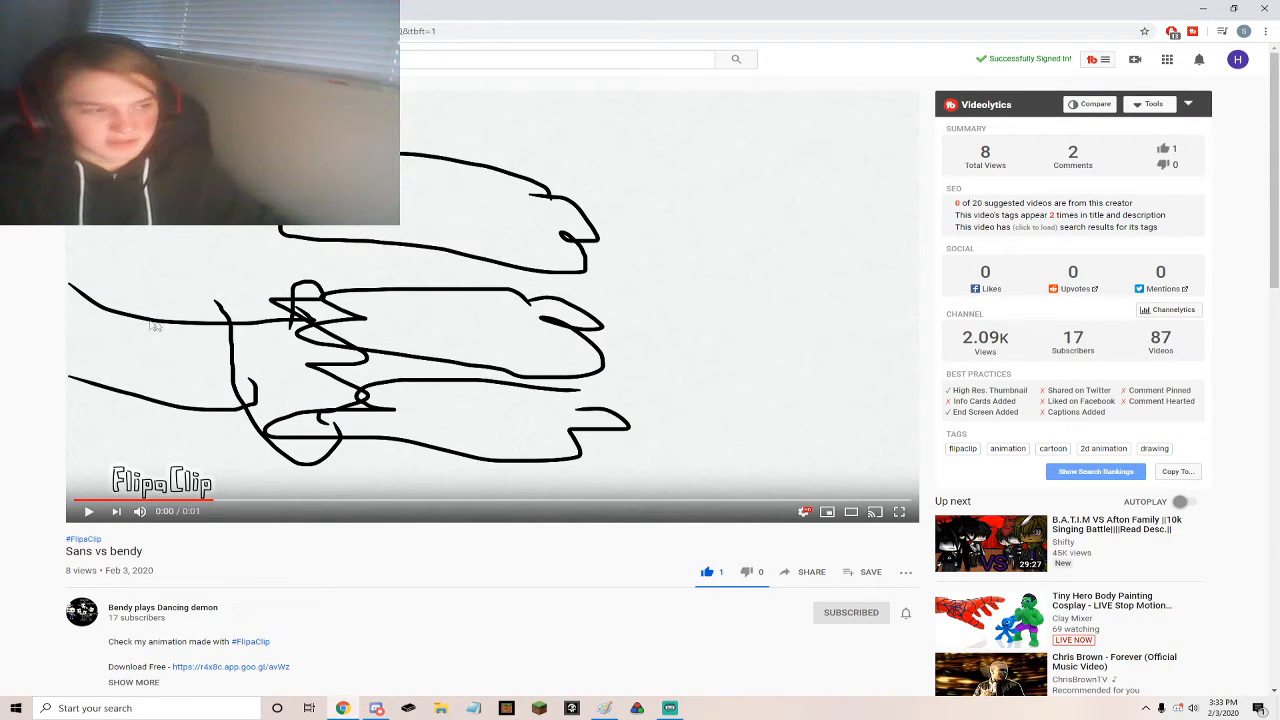
mouse_move(222, 356)
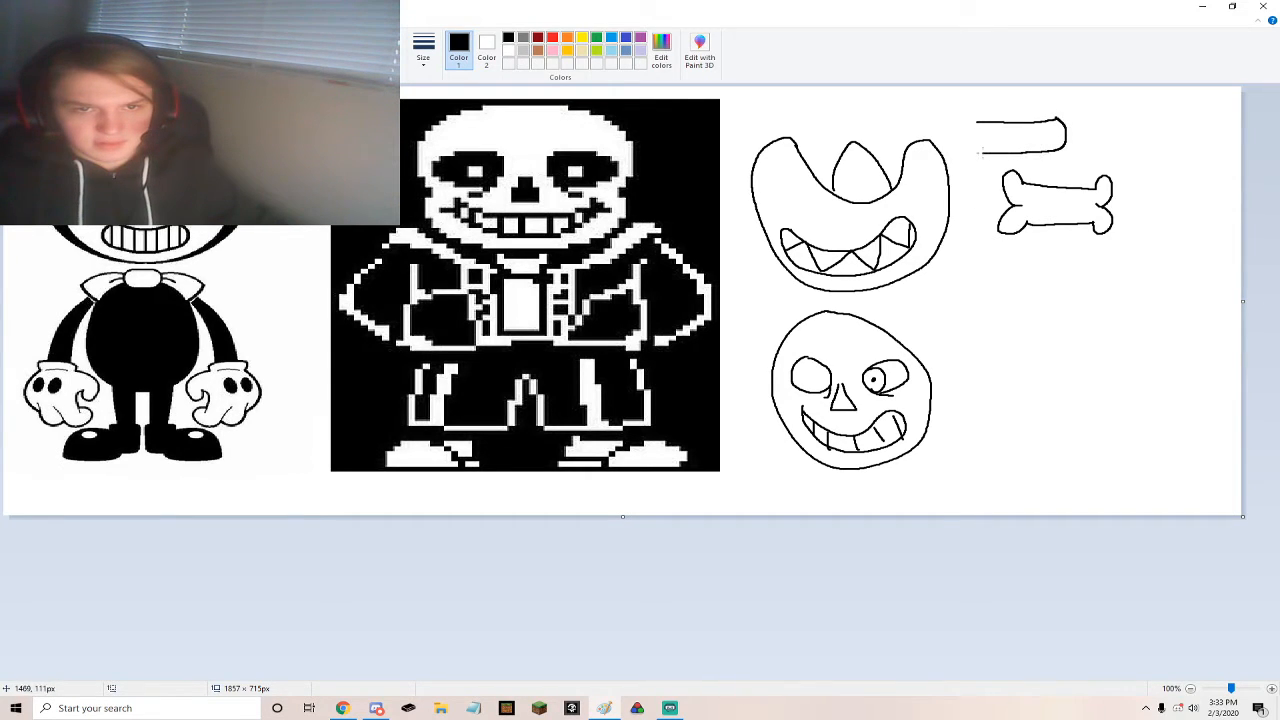
Draw an arm above the bone that bends upward at its end
left_click_drag(1050, 130, 1095, 100)
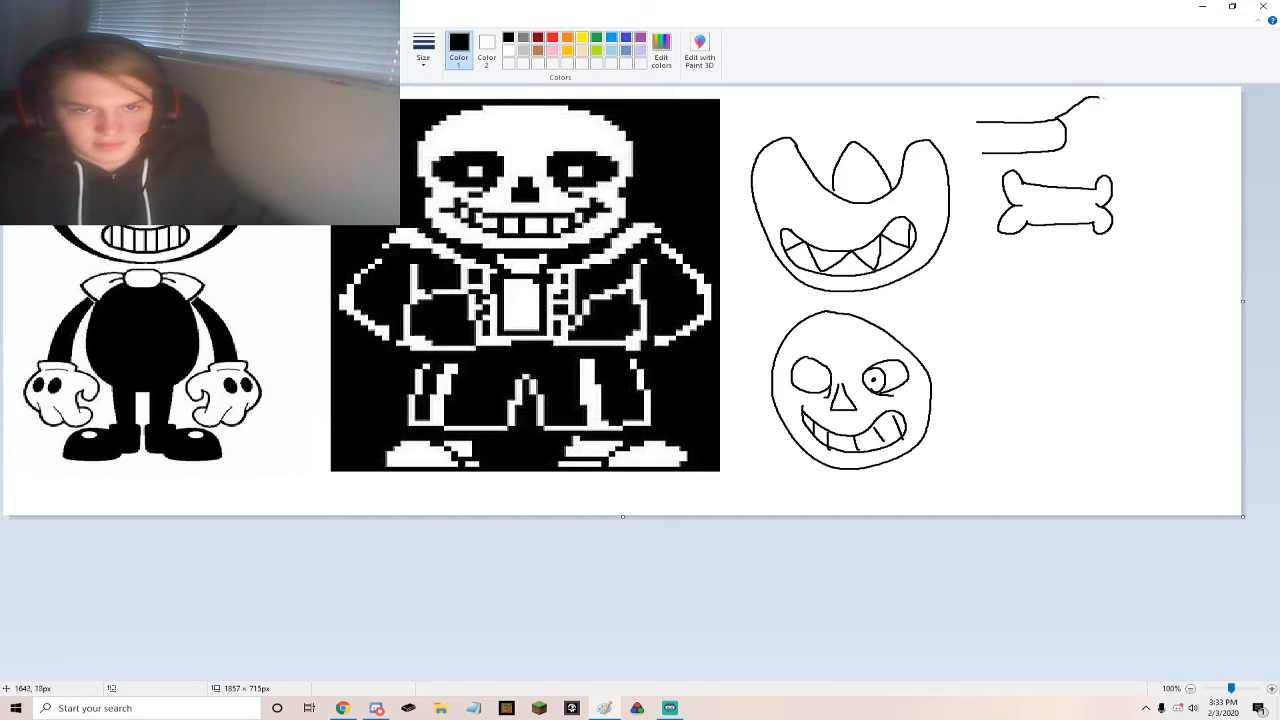
left_click_drag(1095, 105, 1120, 135)
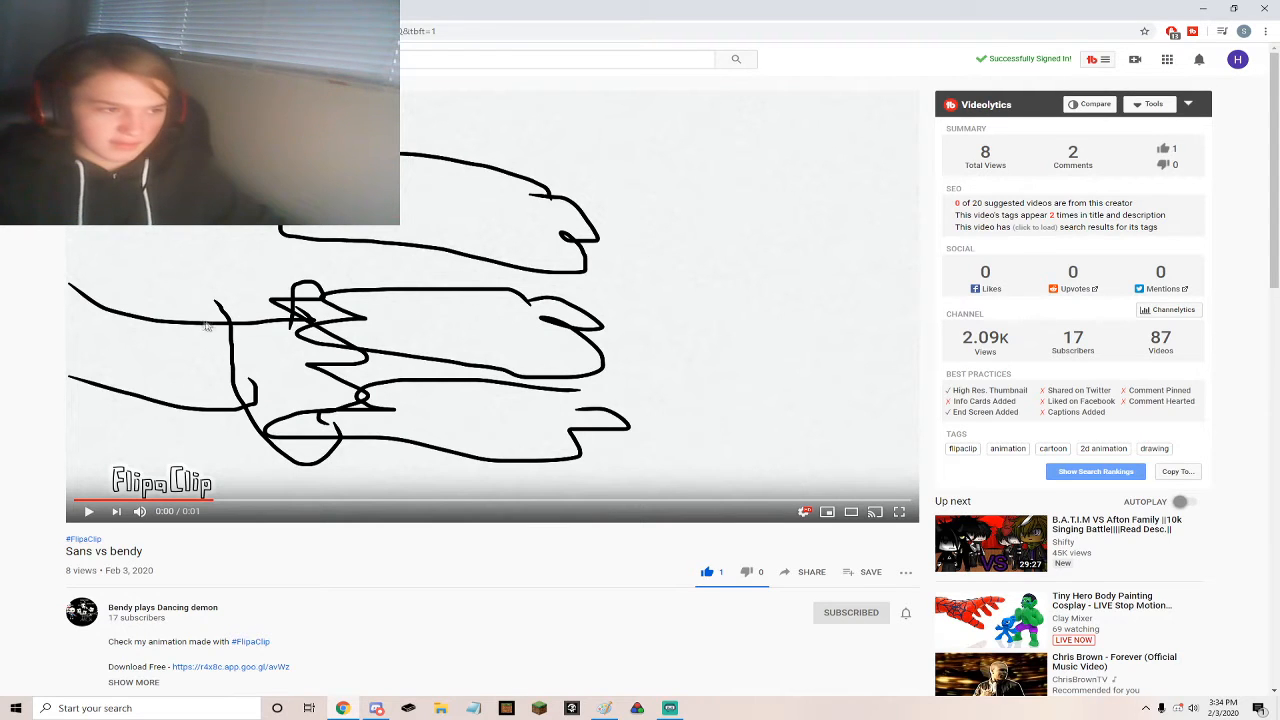
mouse_move(264, 322)
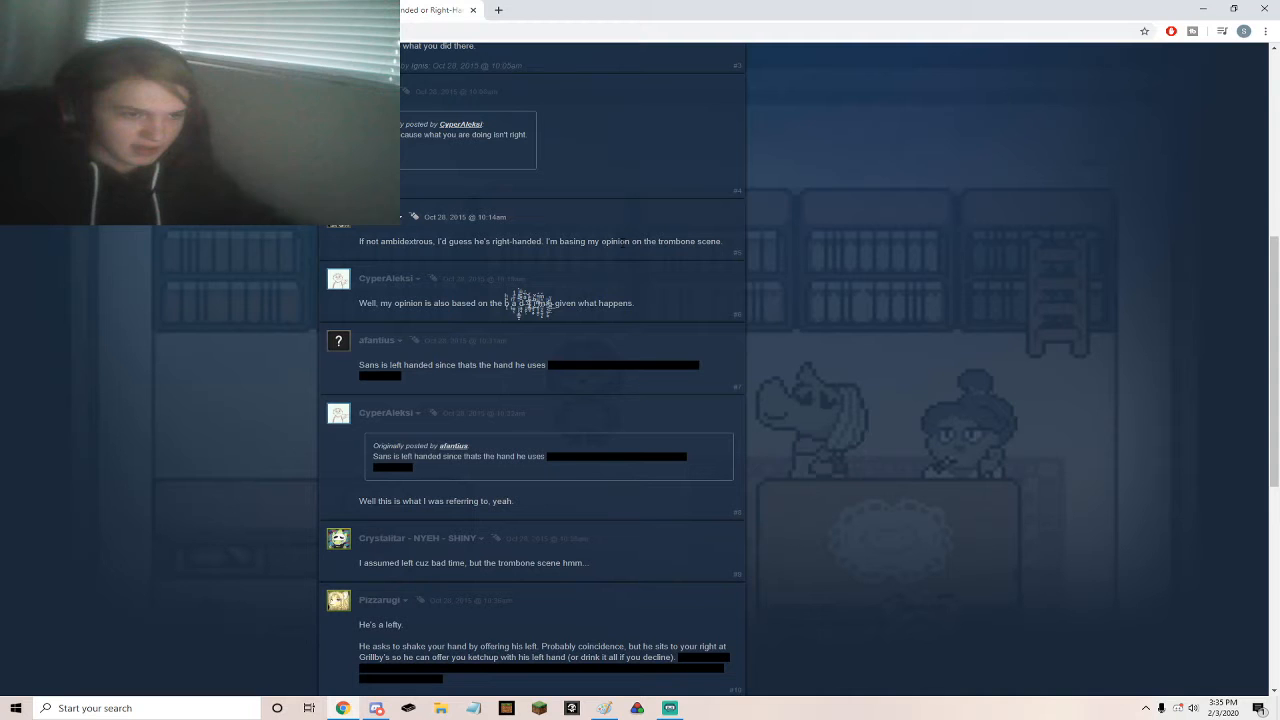
mouse_move(835, 235)
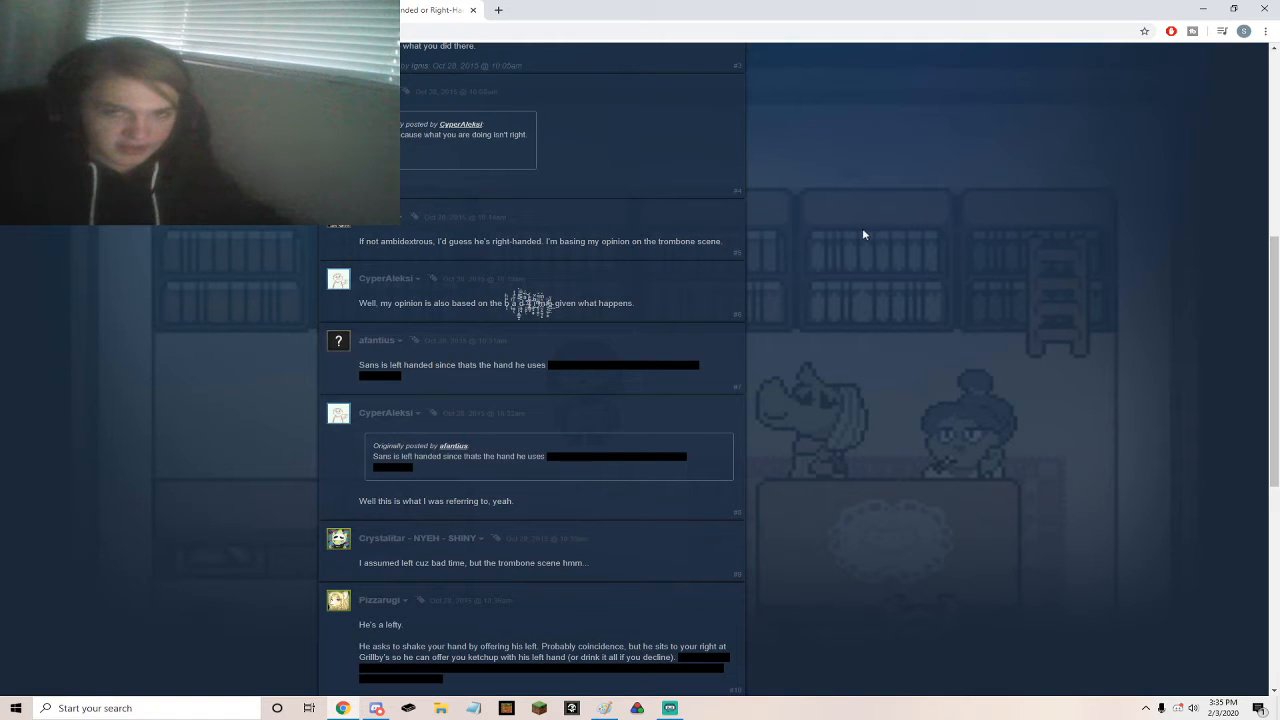
mouse_move(856, 240)
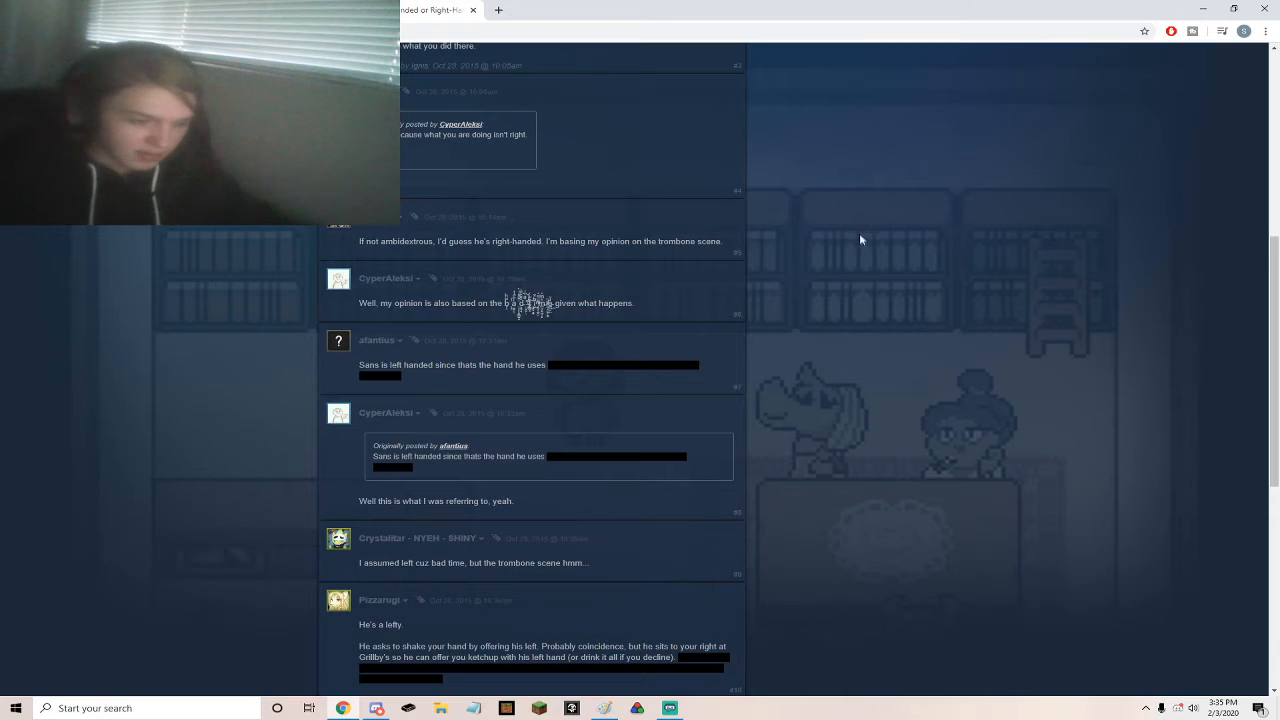
Scroll the Steam thread on Sans's handedness down to its final reply
scroll("down", 3)
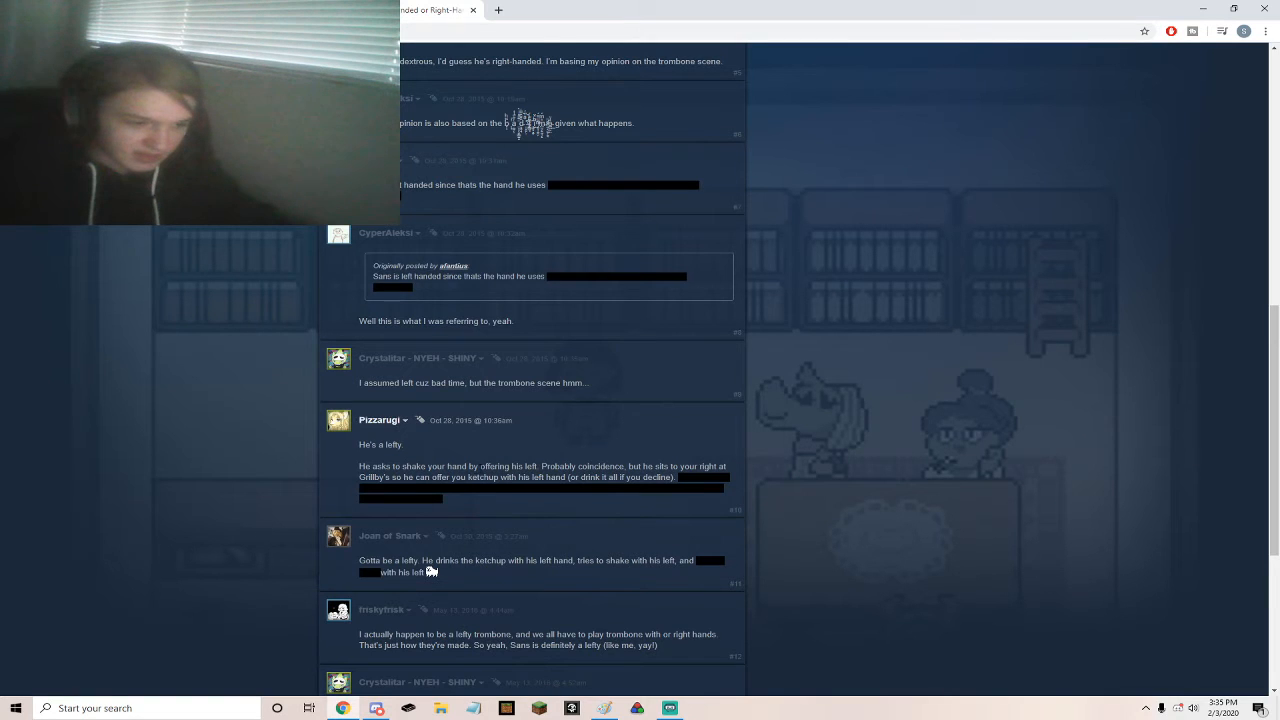
scroll("down", 3)
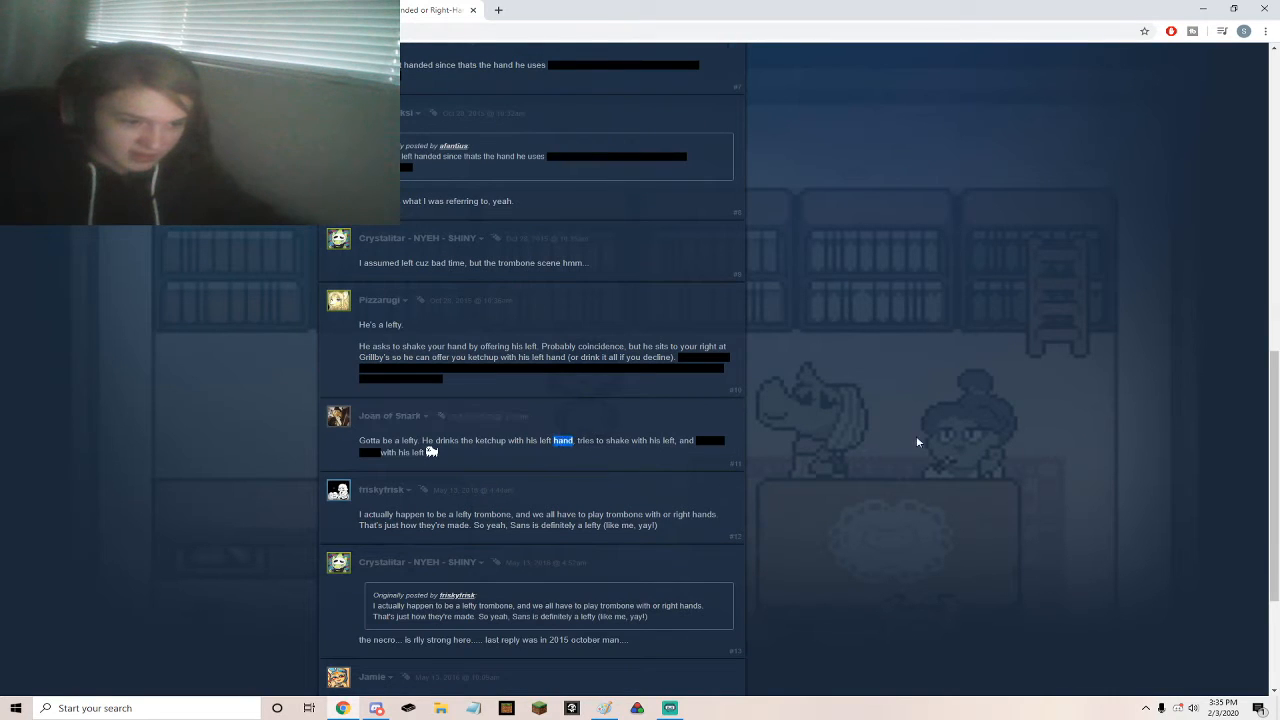
scroll("down", 3)
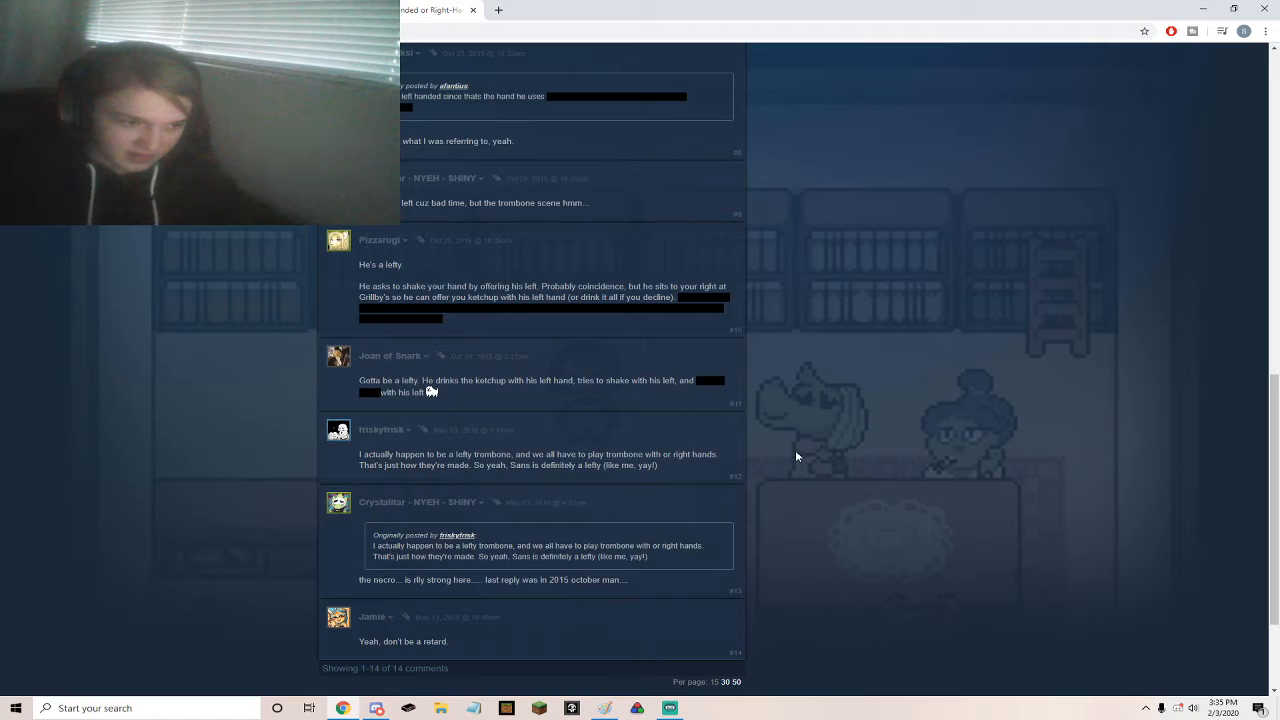
mouse_move(818, 457)
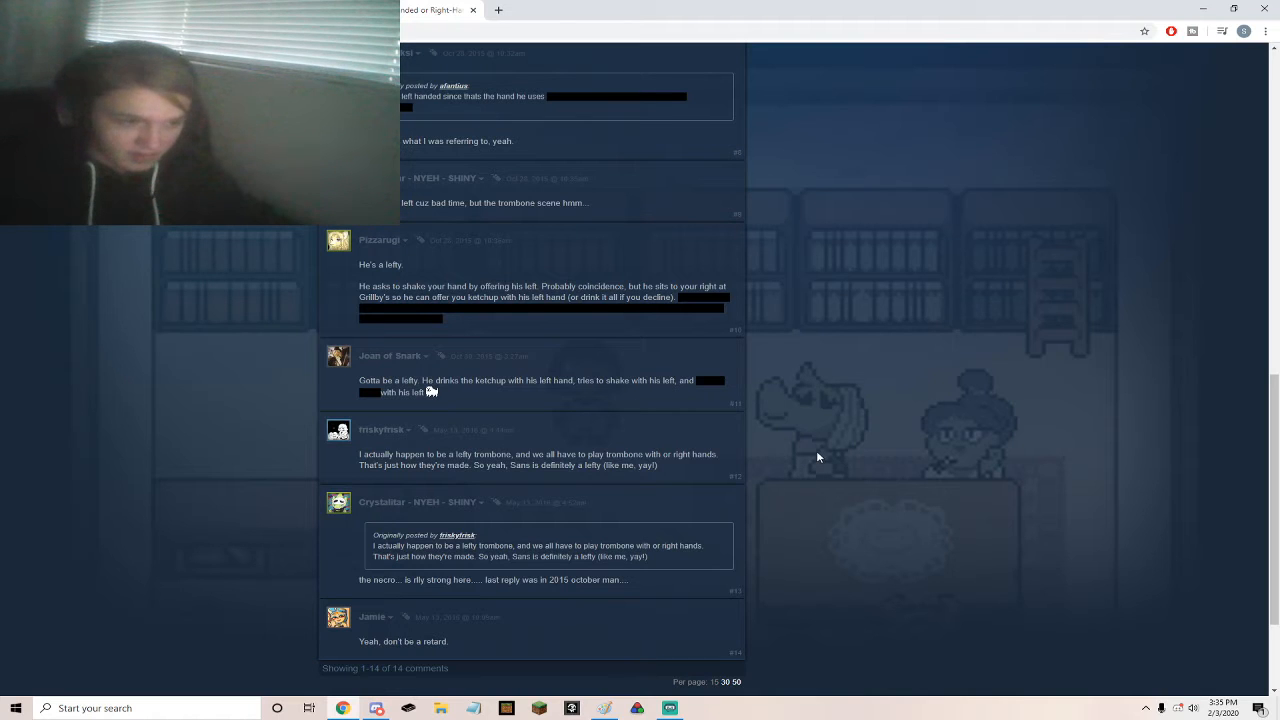
scroll("down", 3)
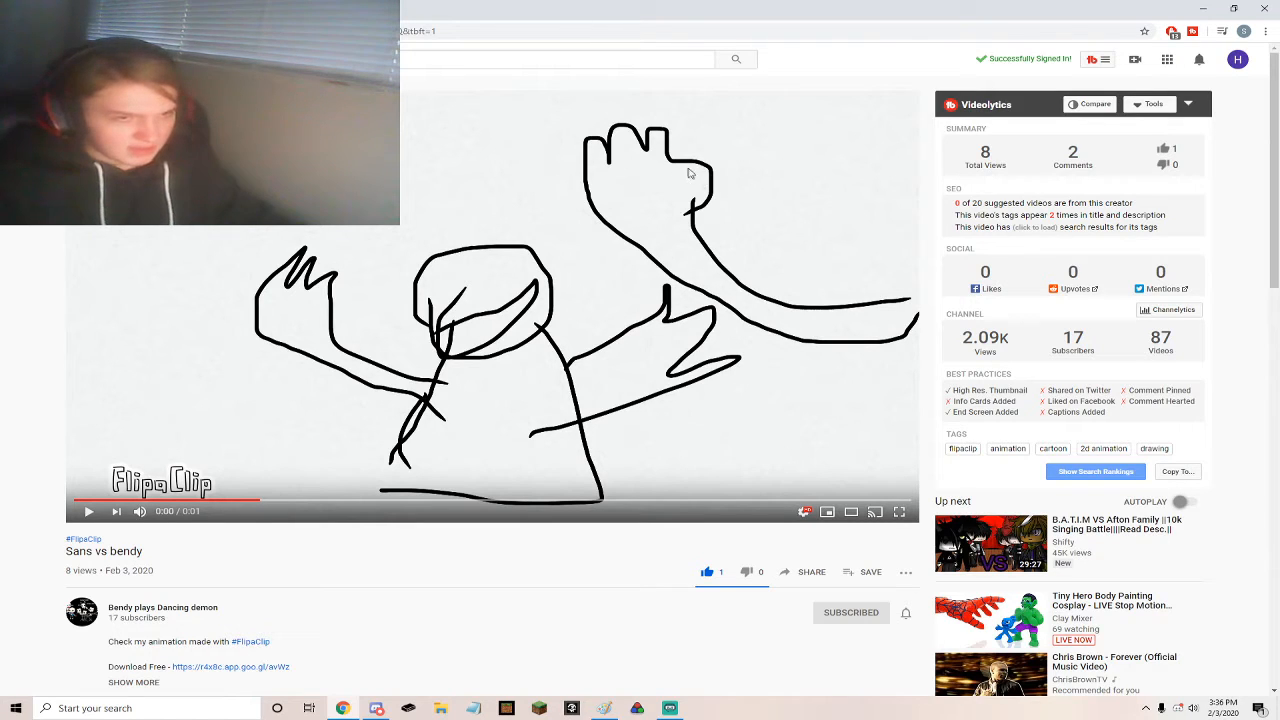
mouse_move(699, 186)
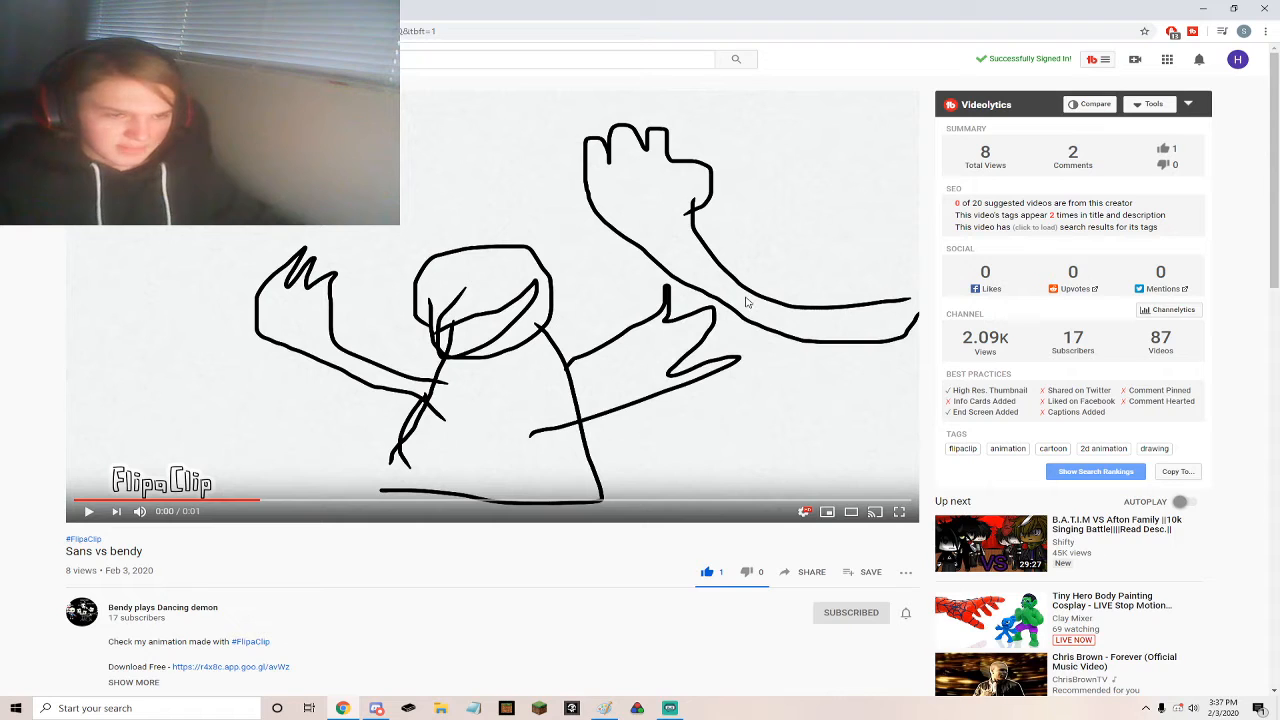
mouse_move(555, 322)
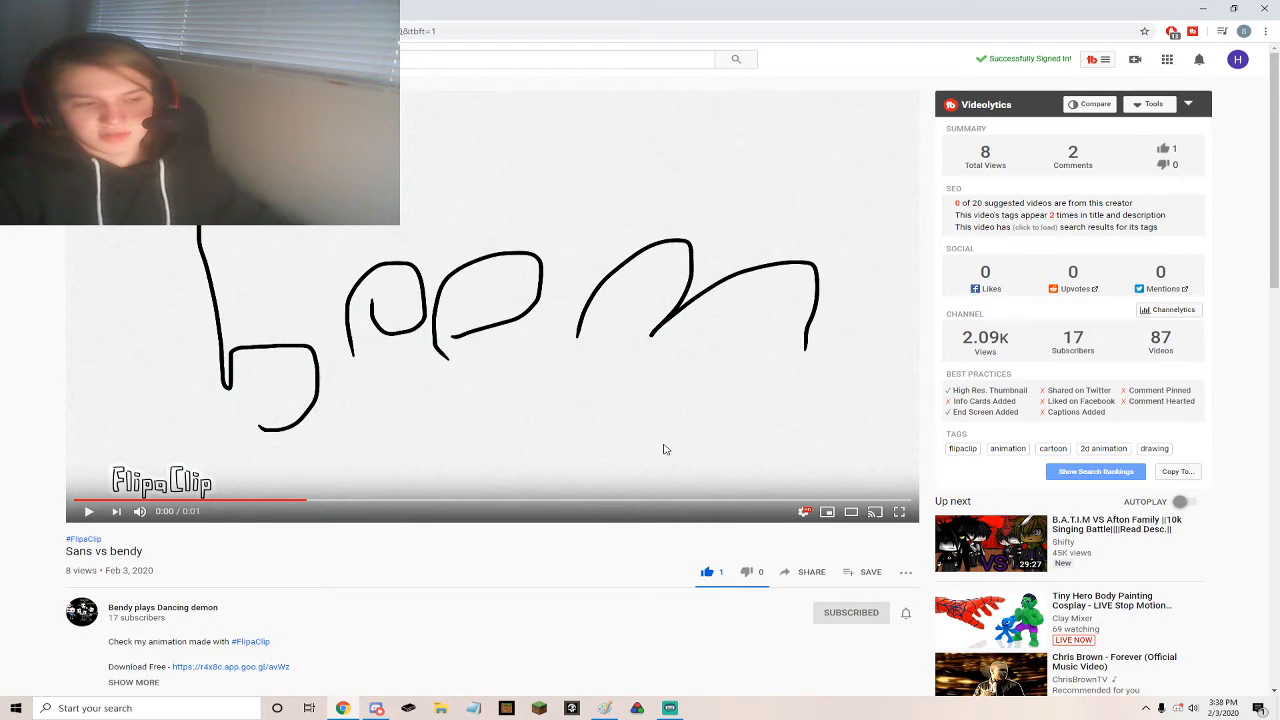
mouse_move(354, 311)
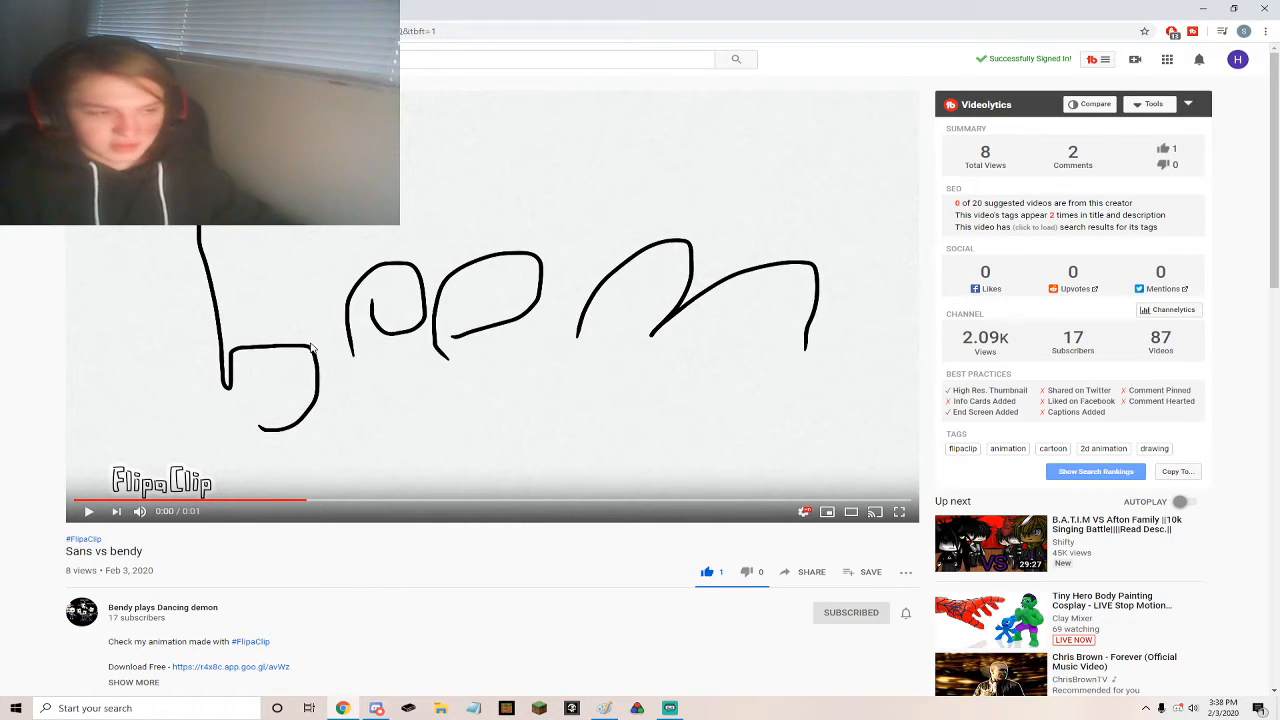
mouse_move(248, 355)
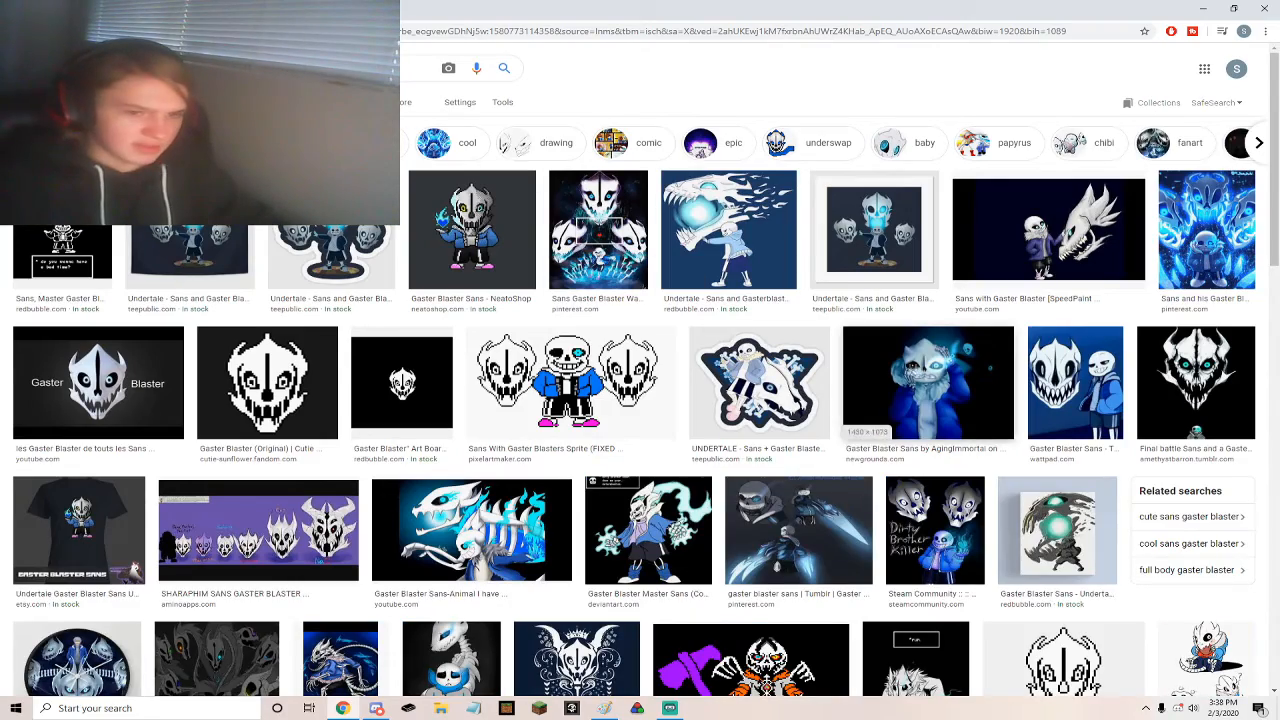
Scroll further down the Gaster Blaster image results for reference pictures
scroll("down", 3)
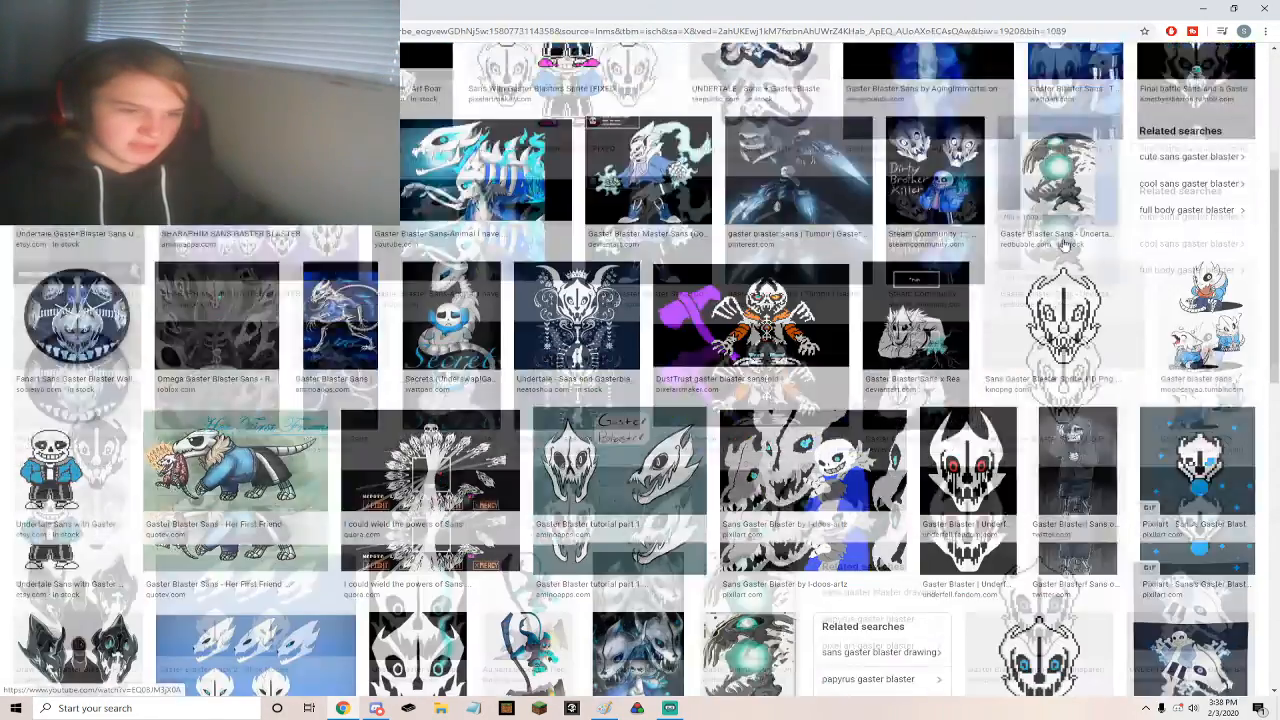
scroll("down", 3)
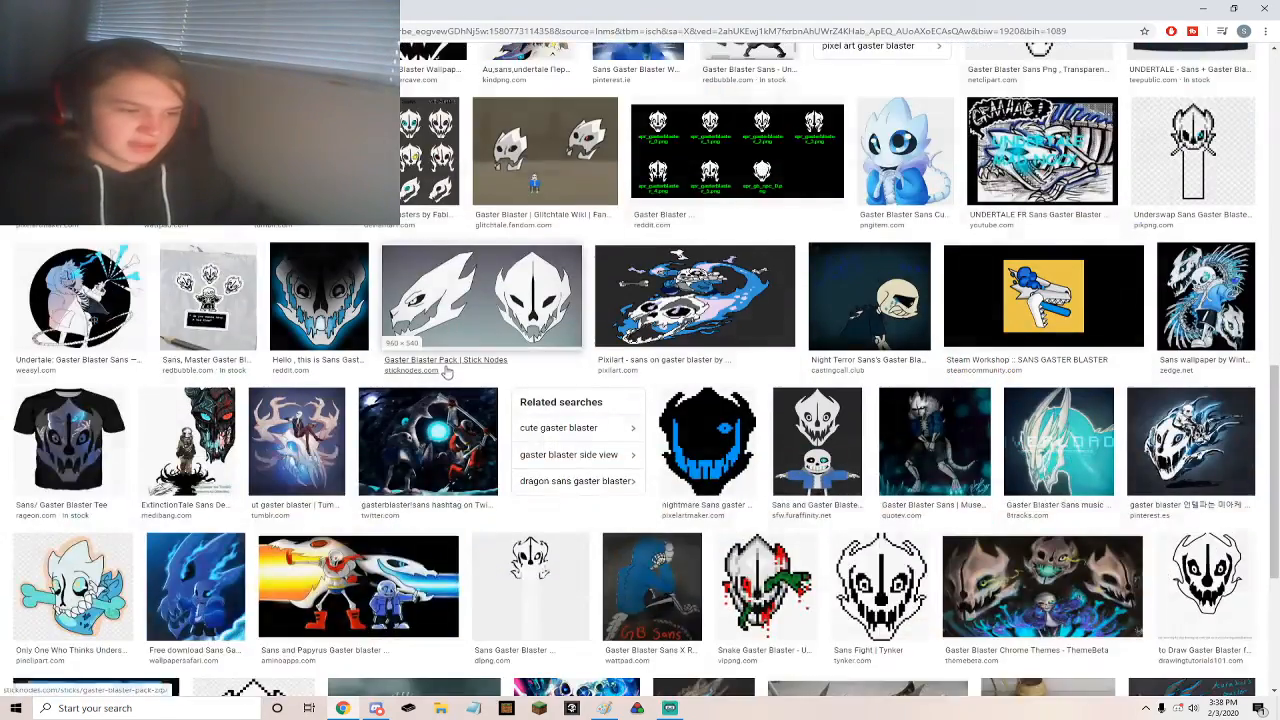
scroll("down", 3)
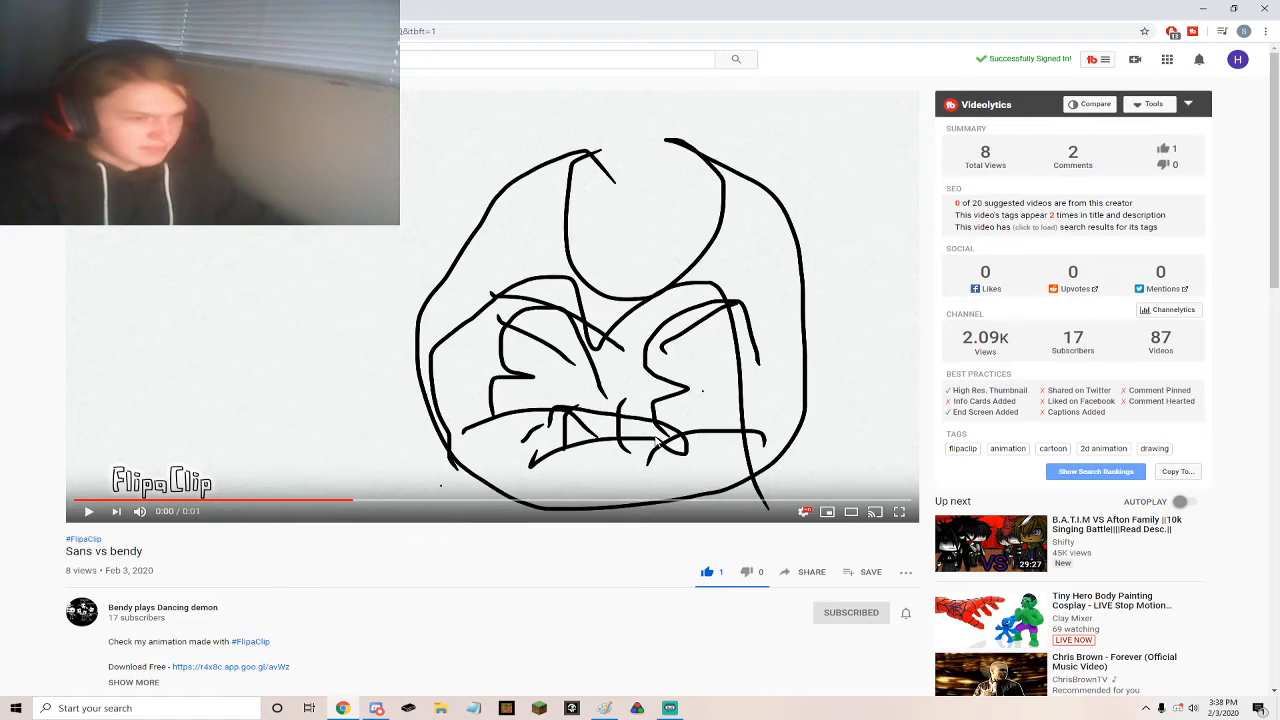
mouse_move(678, 491)
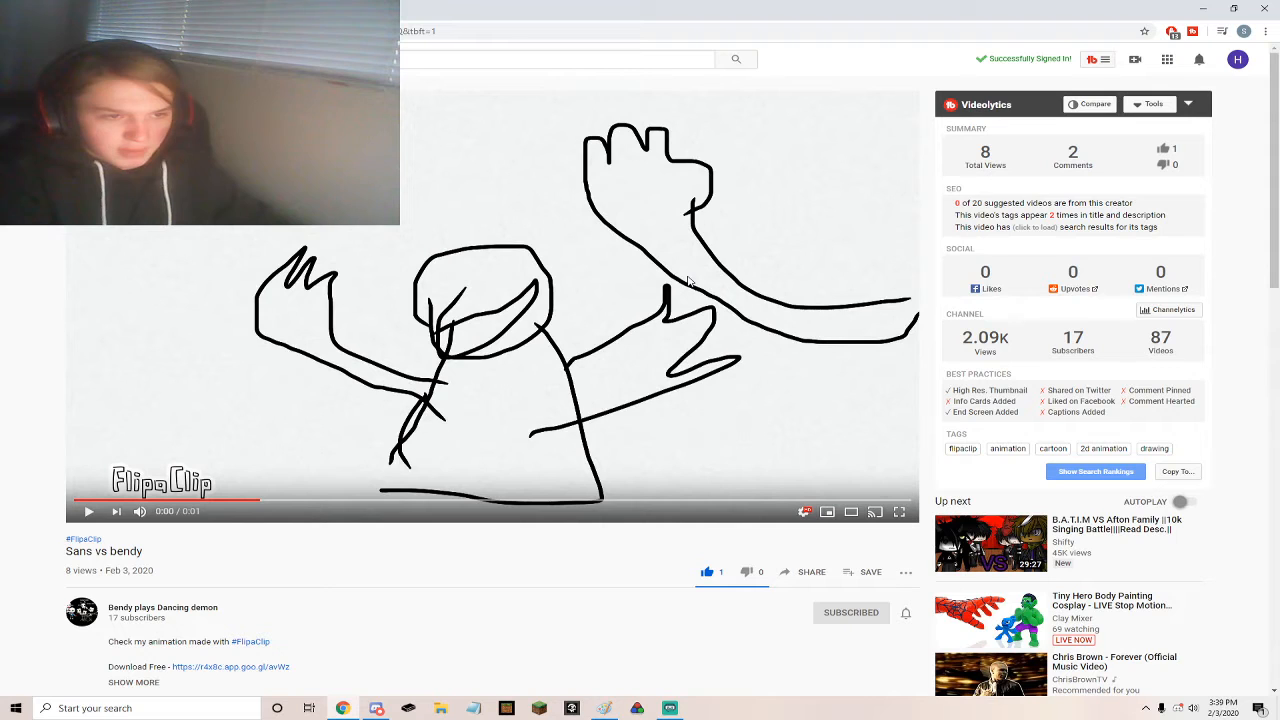
Resume playback to reach the frame where both characters raise their arms
left_click(88, 512)
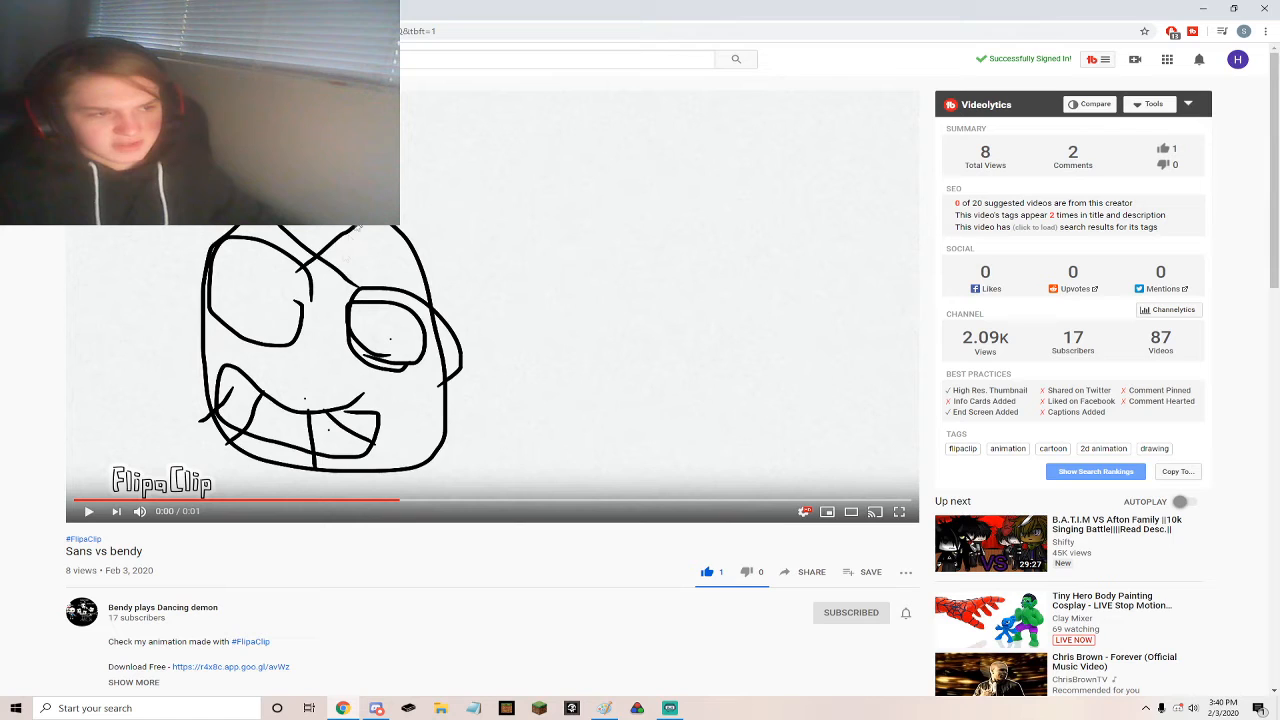
mouse_move(278, 285)
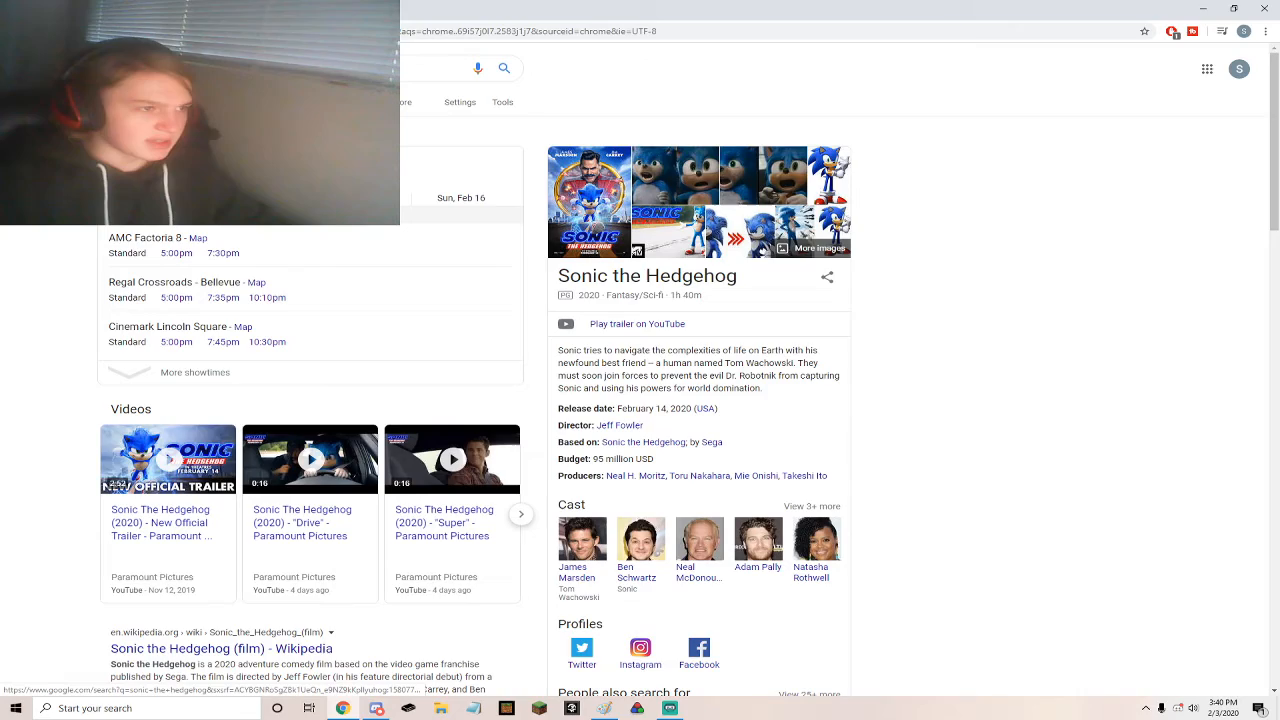
left_click(817, 248)
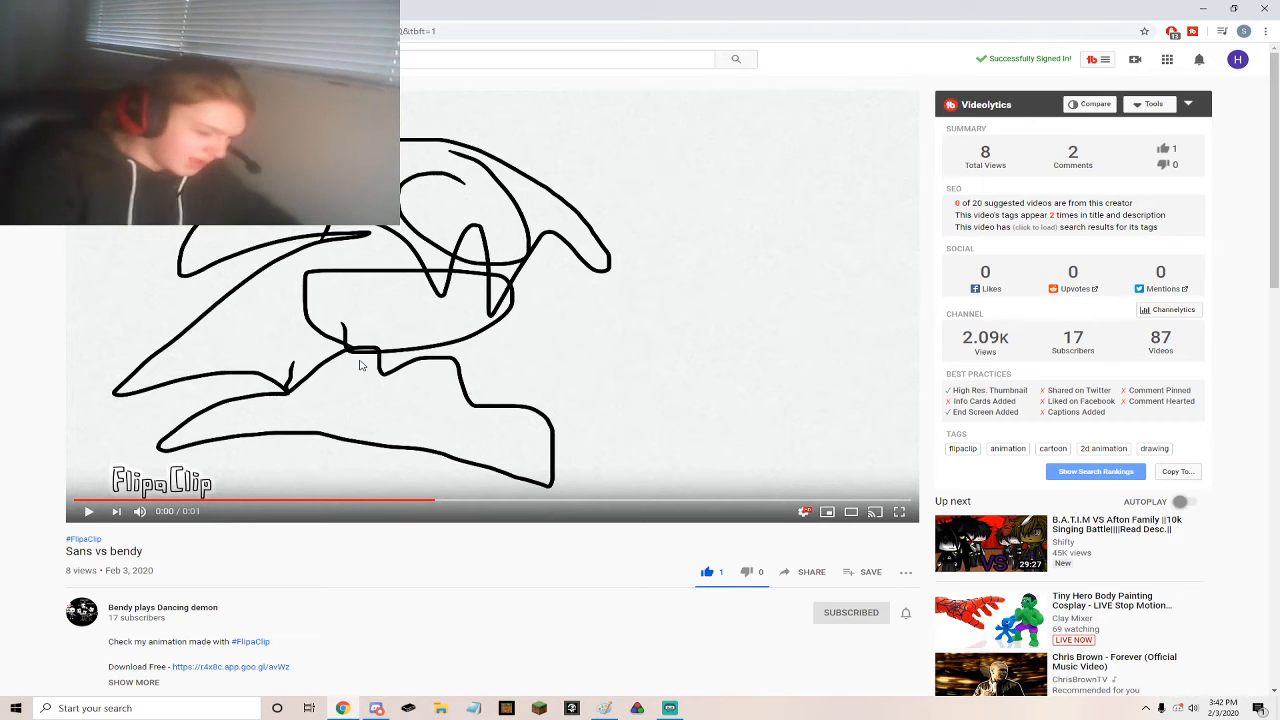
Advance the video to the horned, toothed face frame
left_click(88, 511)
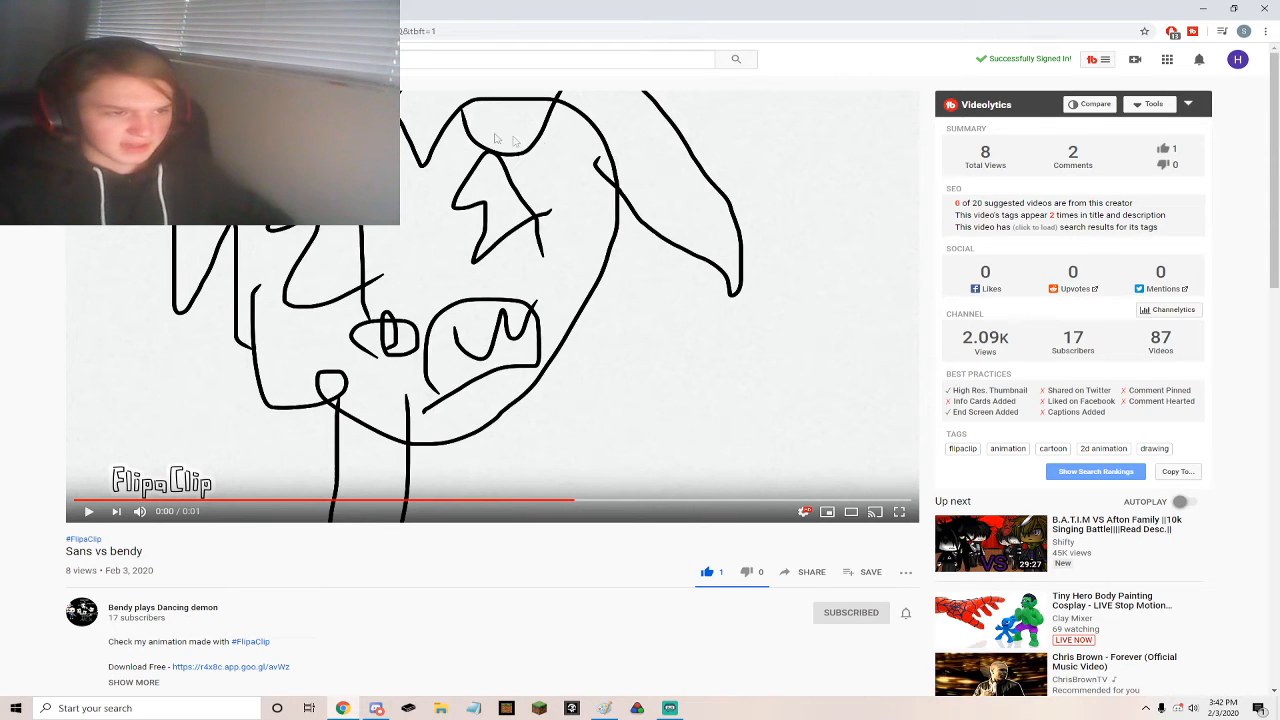
mouse_move(184, 320)
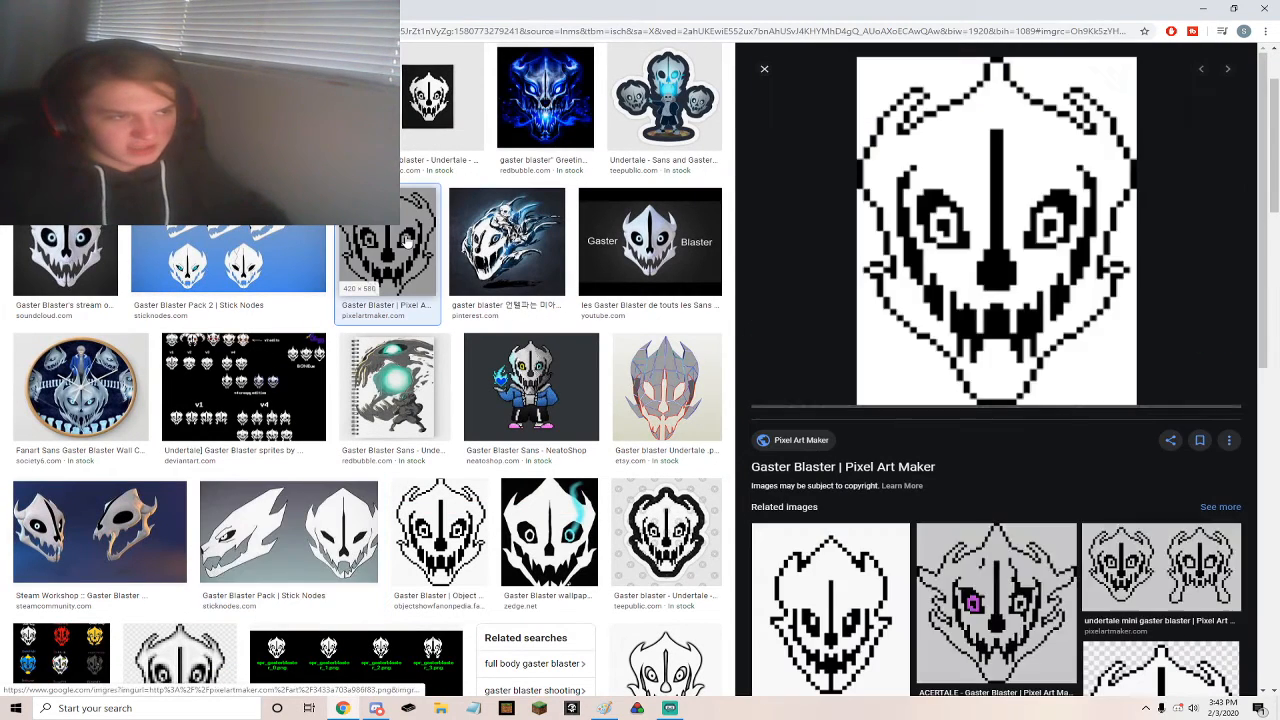
left_click(549, 531)
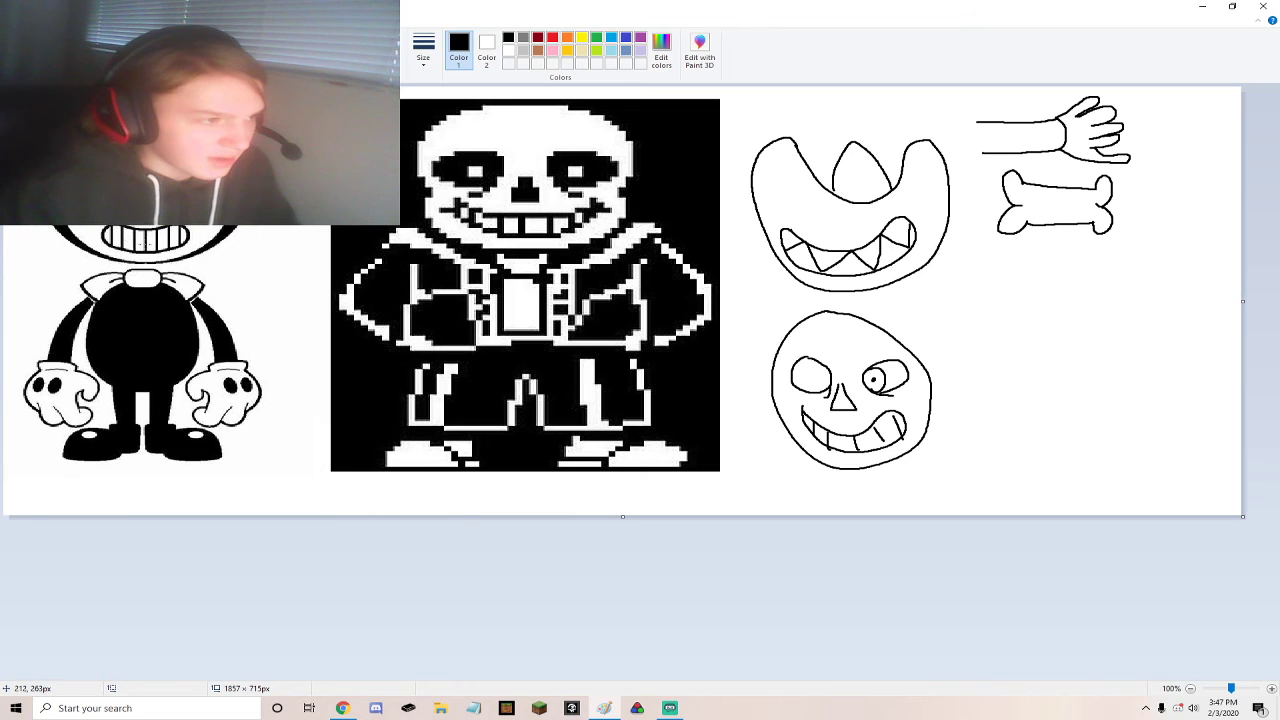
mouse_move(312, 530)
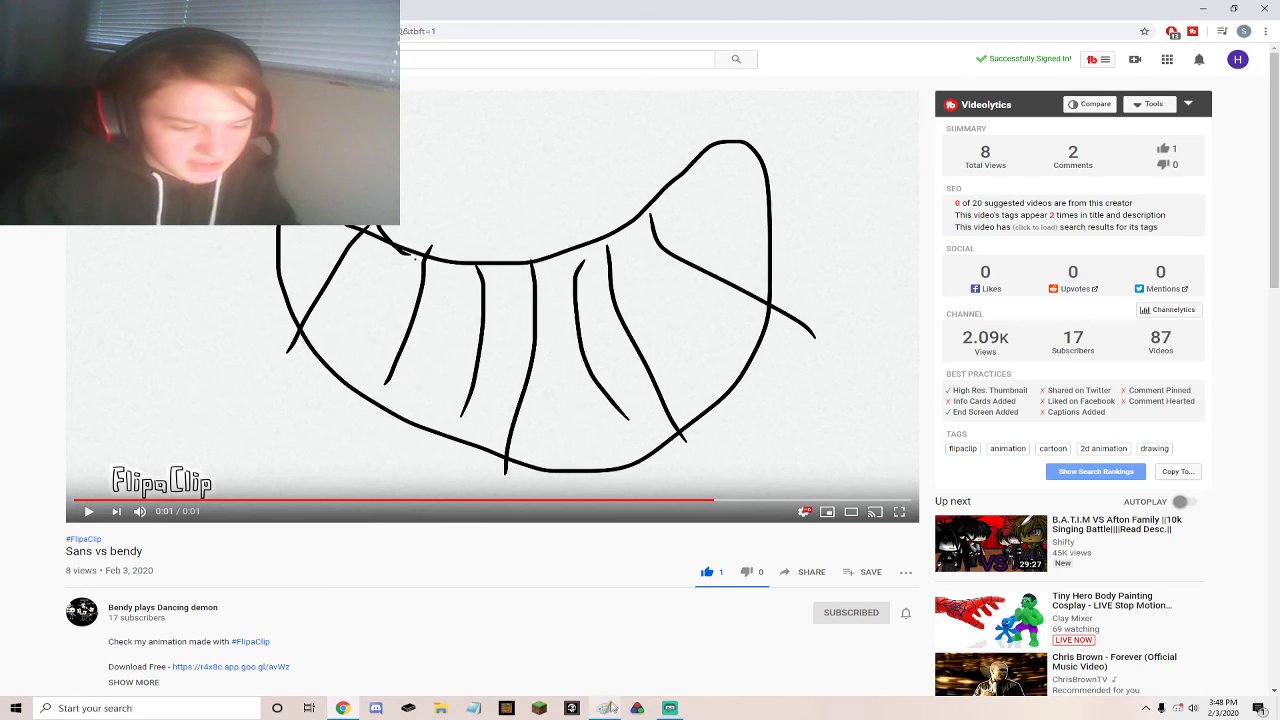
Switch to Paint to view the Sans and Bendy references beside the arm, bone and head sketches
left_click(605, 708)
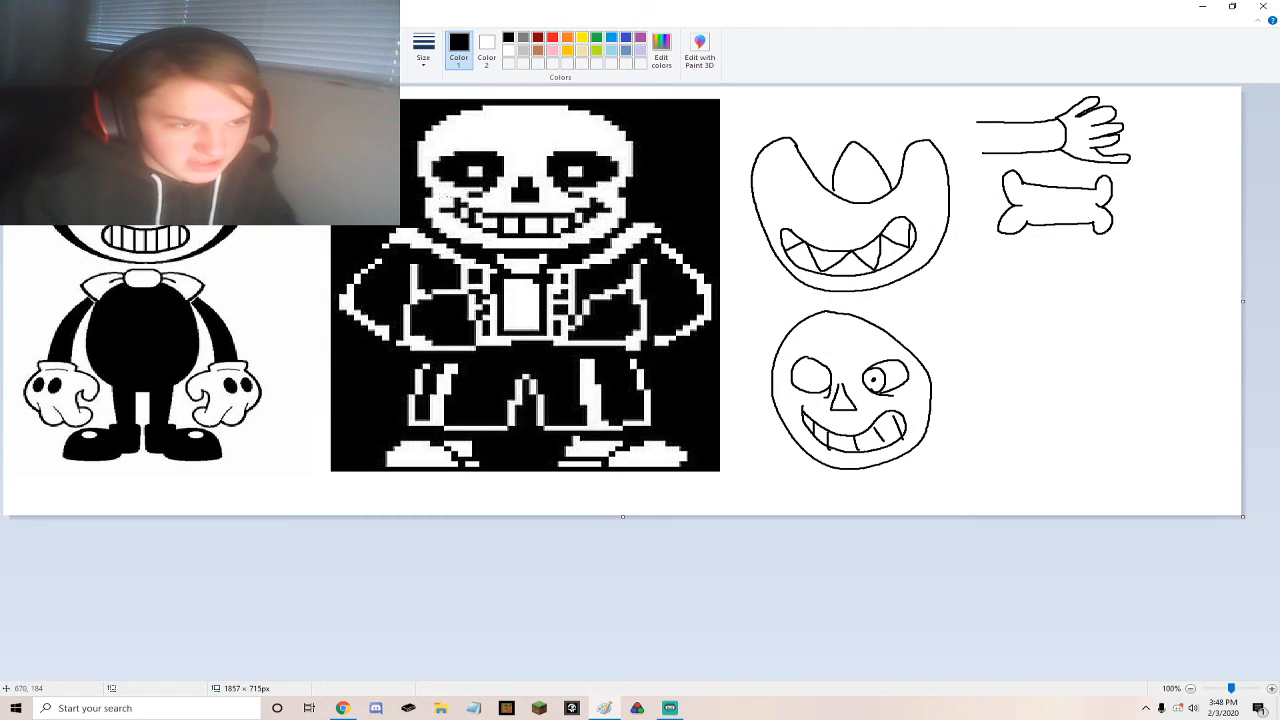